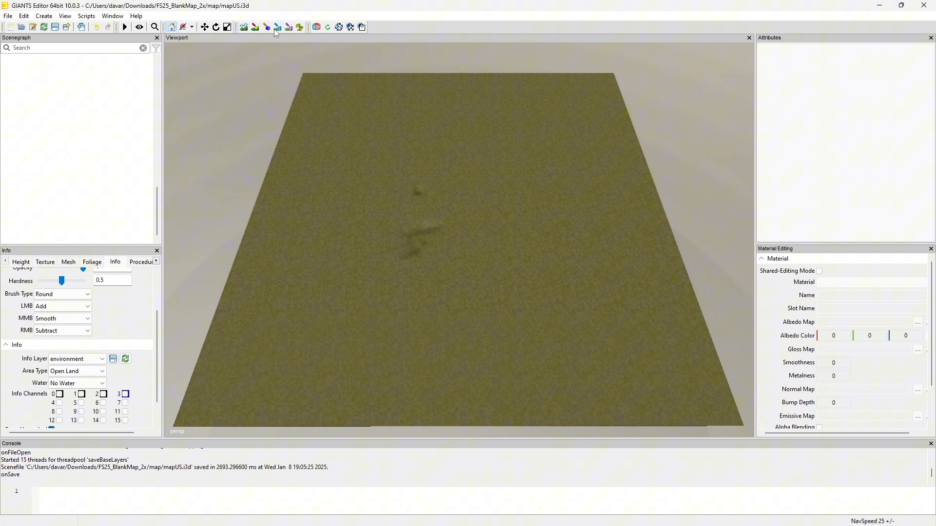
{"action": "mouse_move", "coordinate": [277, 26]}
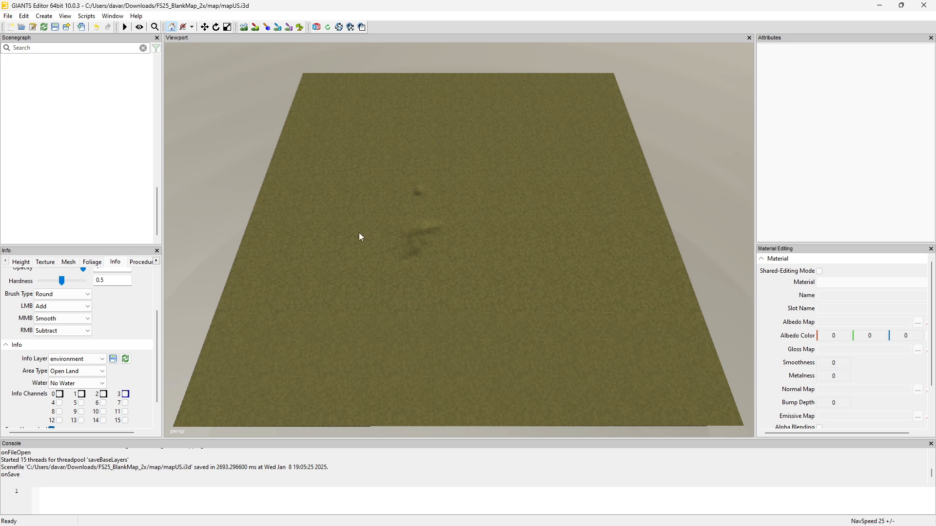
{"action": "mouse_move", "coordinate": [298, 56]}
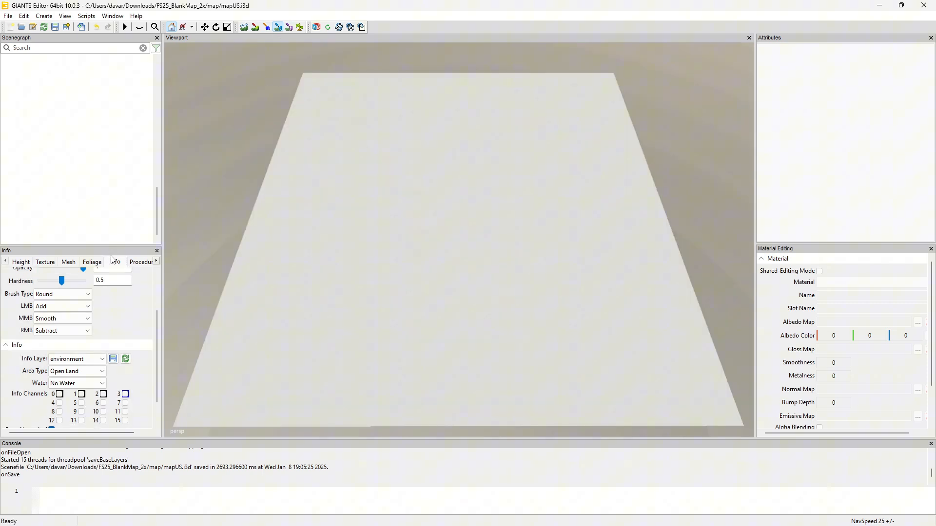
{"action": "mouse_move", "coordinate": [121, 342]}
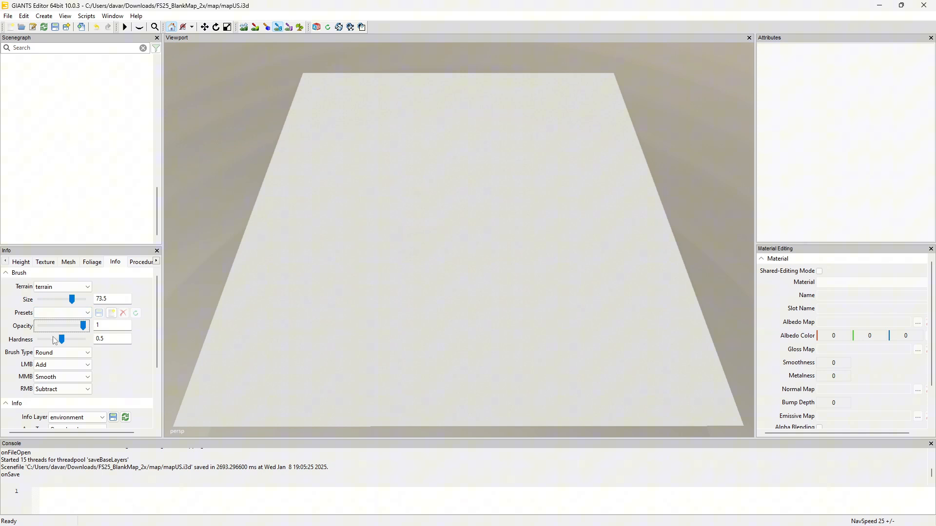
Raise brush Hardness to 1 and readjust brush Size to about 74 in the Brush section
{"action": "left_click_drag", "start_coordinate": [60, 340], "coordinate": [82, 339]}
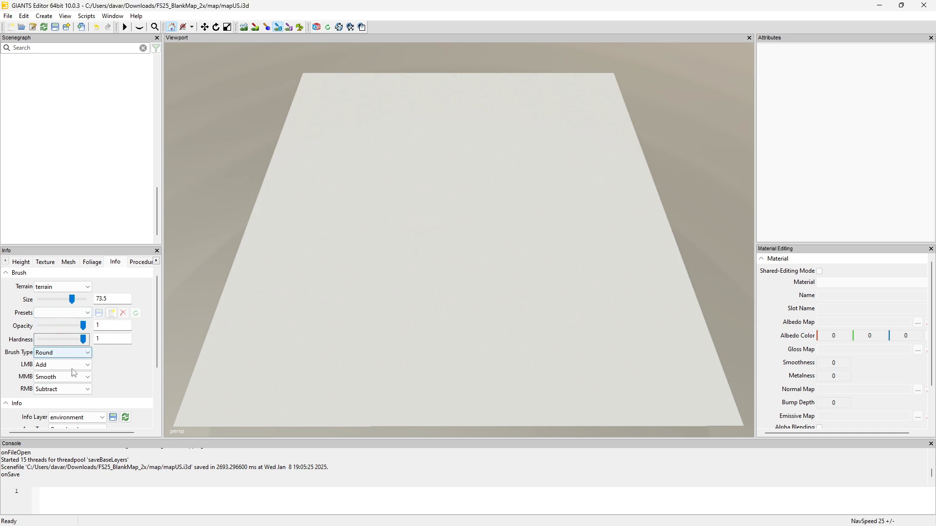
{"action": "left_click", "coordinate": [62, 364]}
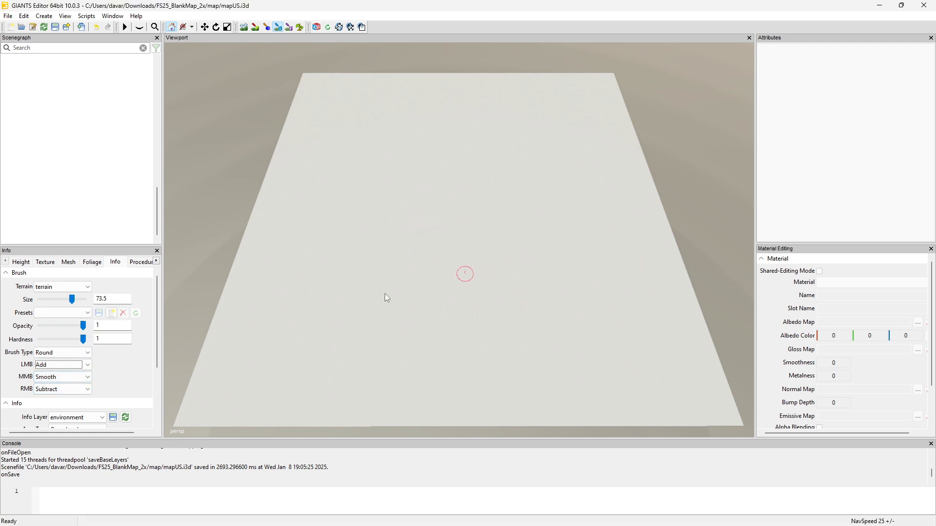
{"action": "scroll", "scroll_direction": "down", "scroll_amount": 3}
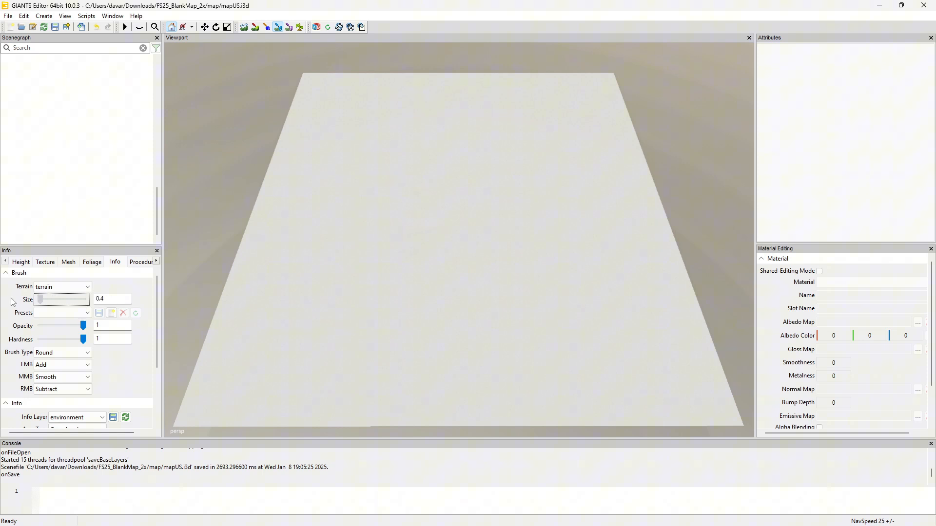
{"action": "left_click_drag", "start_coordinate": [40, 299], "coordinate": [68, 299]}
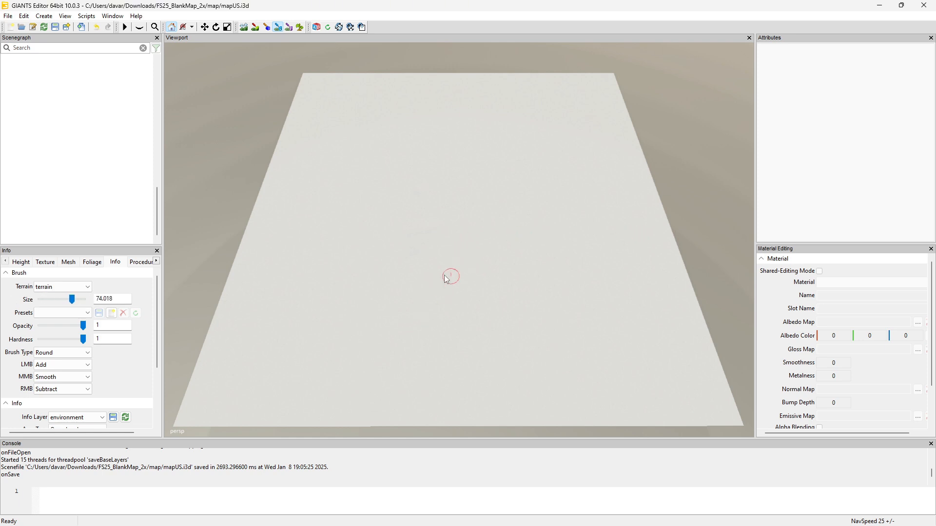
{"action": "scroll", "scroll_direction": "down", "scroll_amount": 3}
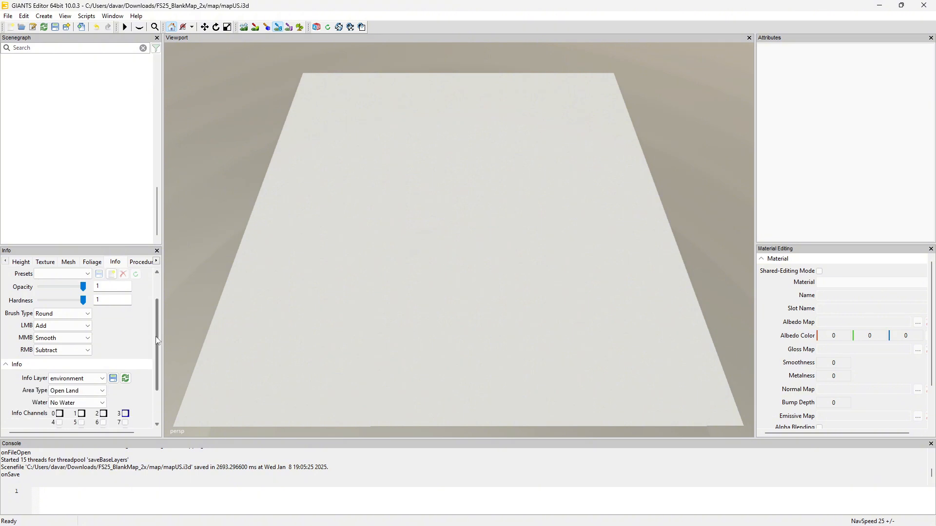
{"action": "scroll", "scroll_direction": "down", "scroll_amount": 3}
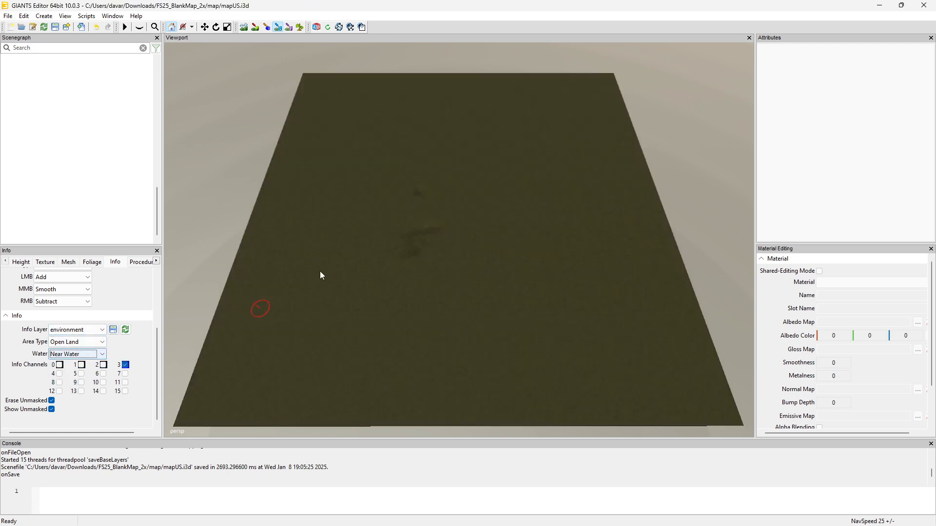
{"action": "left_click_drag", "start_coordinate": [261, 308], "coordinate": [369, 276]}
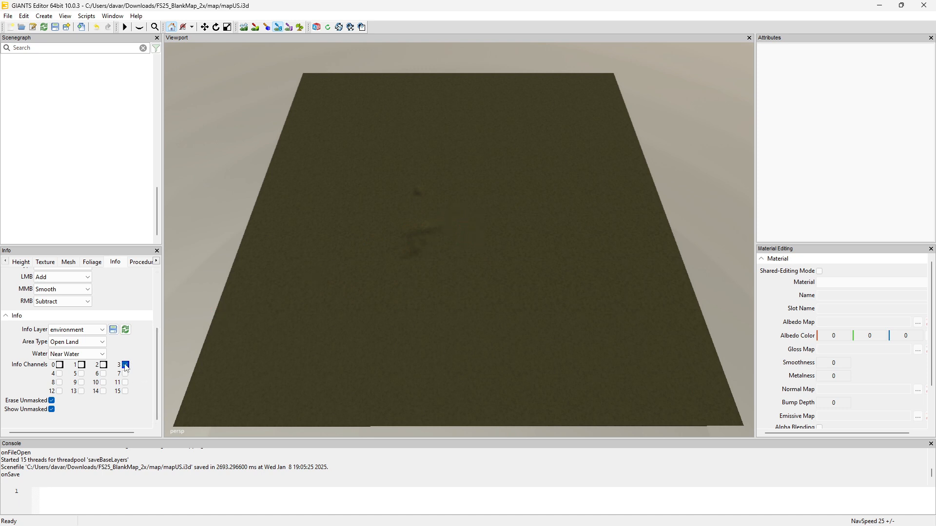
{"action": "left_click", "coordinate": [101, 342]}
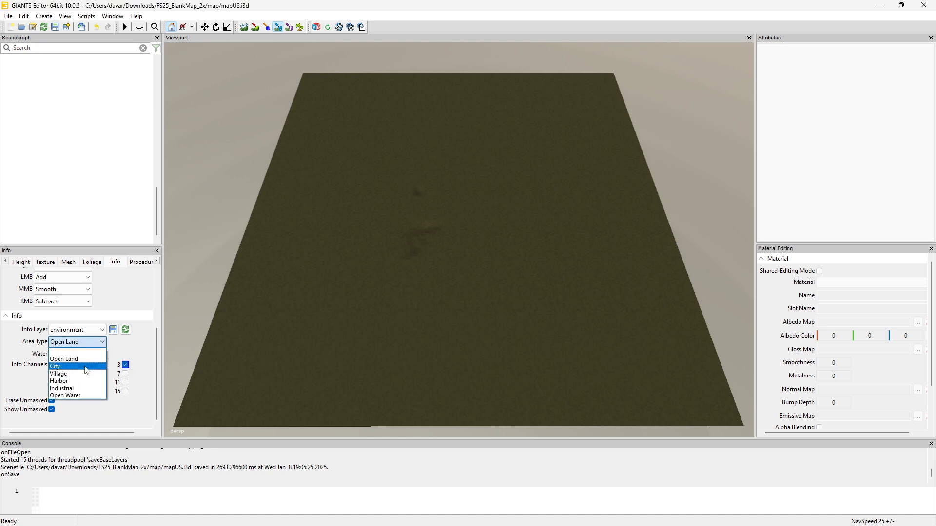
{"action": "mouse_move", "coordinate": [82, 391]}
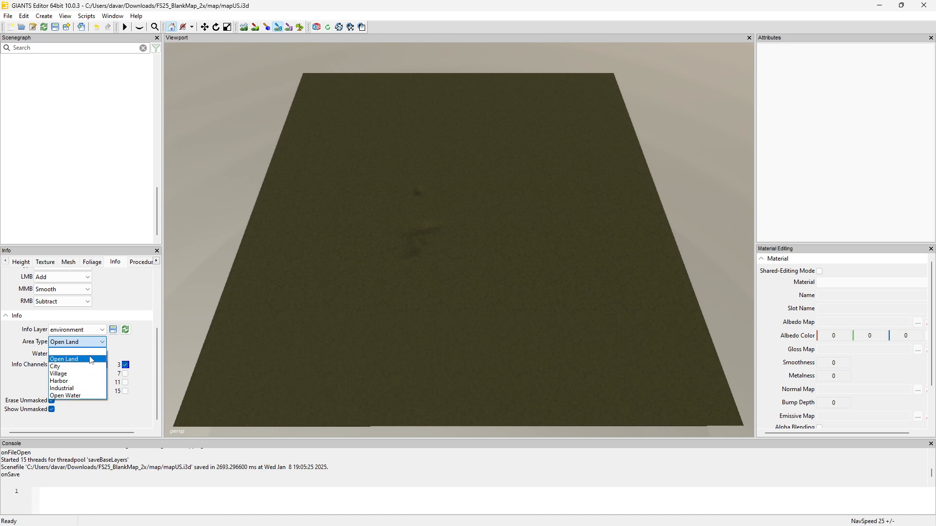
{"action": "mouse_move", "coordinate": [86, 367]}
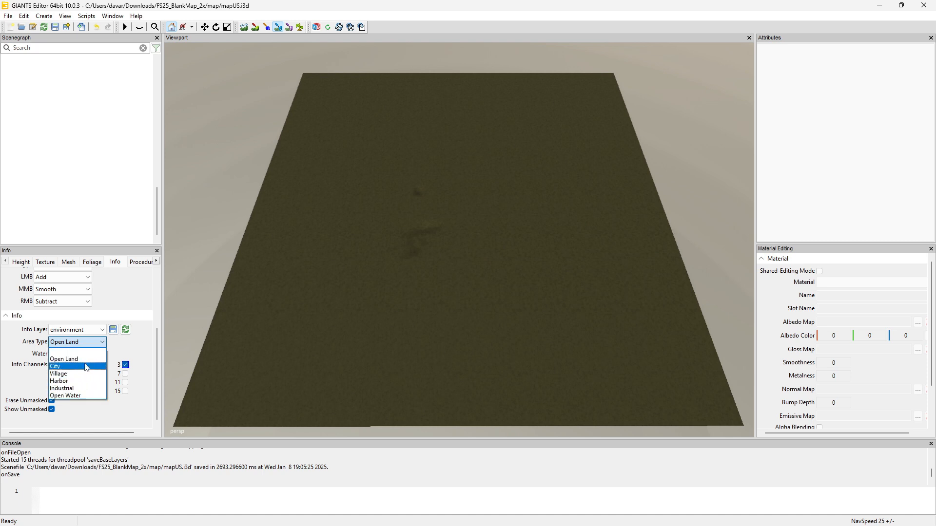
{"action": "left_click", "coordinate": [65, 358]}
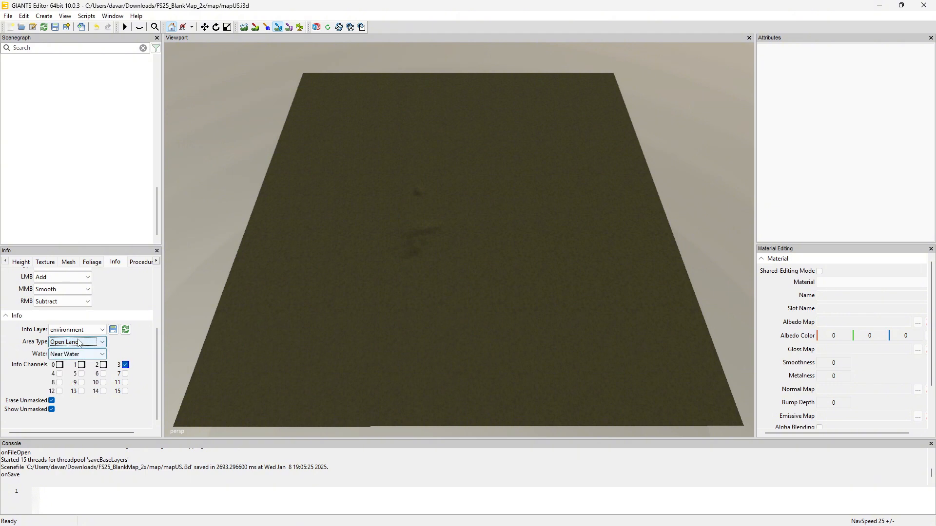
{"action": "left_click", "coordinate": [76, 354]}
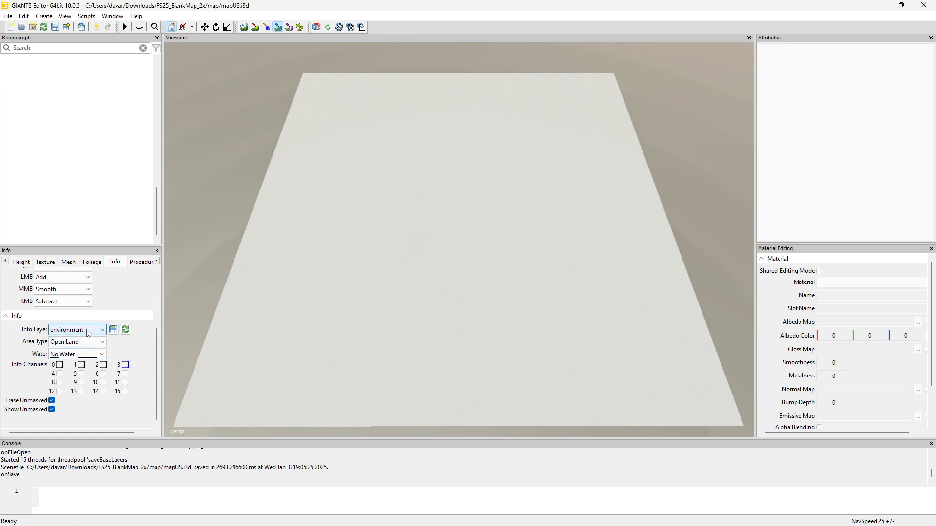
Choose the farmlands info layer and select Farmland 1 as the land to paint
{"action": "left_click", "coordinate": [100, 329]}
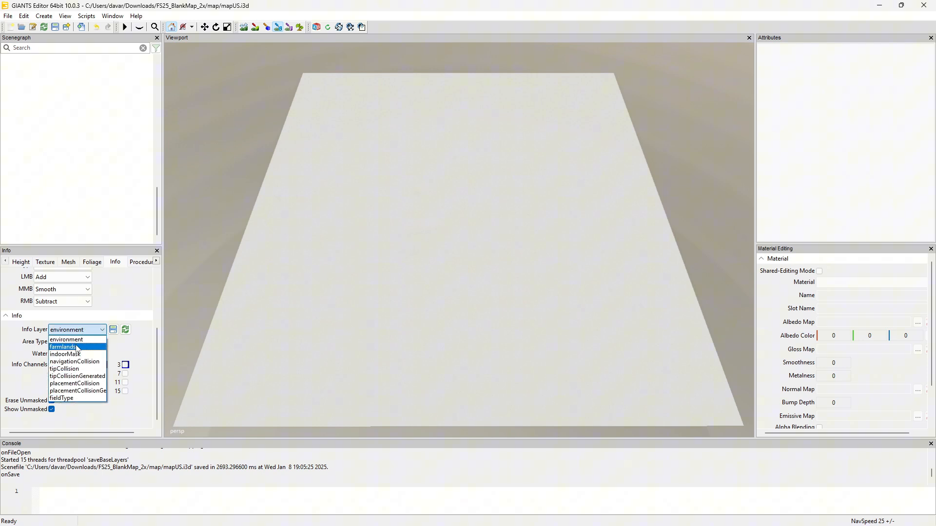
{"action": "left_click", "coordinate": [62, 347]}
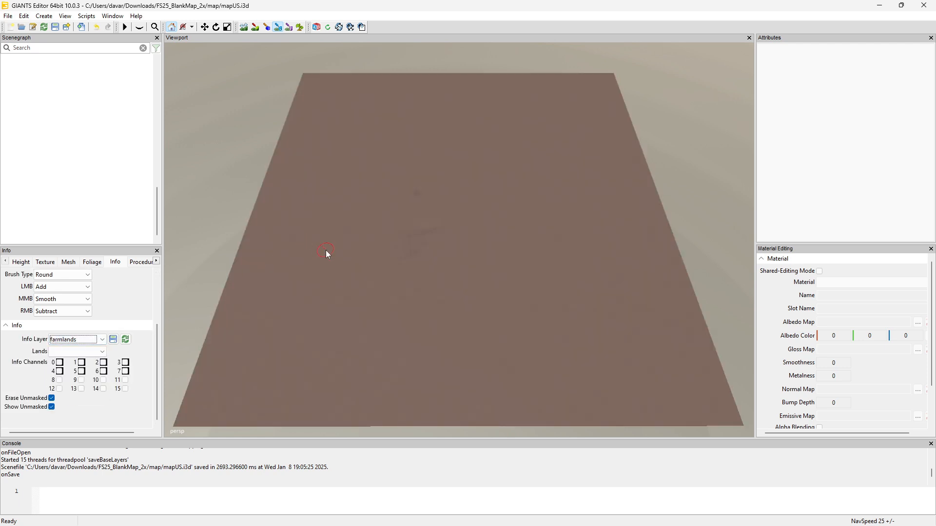
{"action": "mouse_move", "coordinate": [394, 103]}
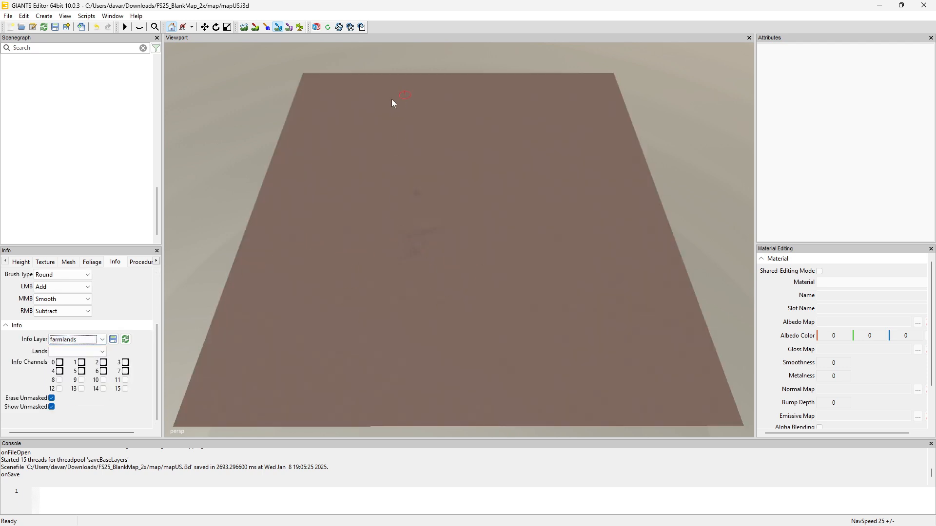
{"action": "mouse_move", "coordinate": [770, 195]}
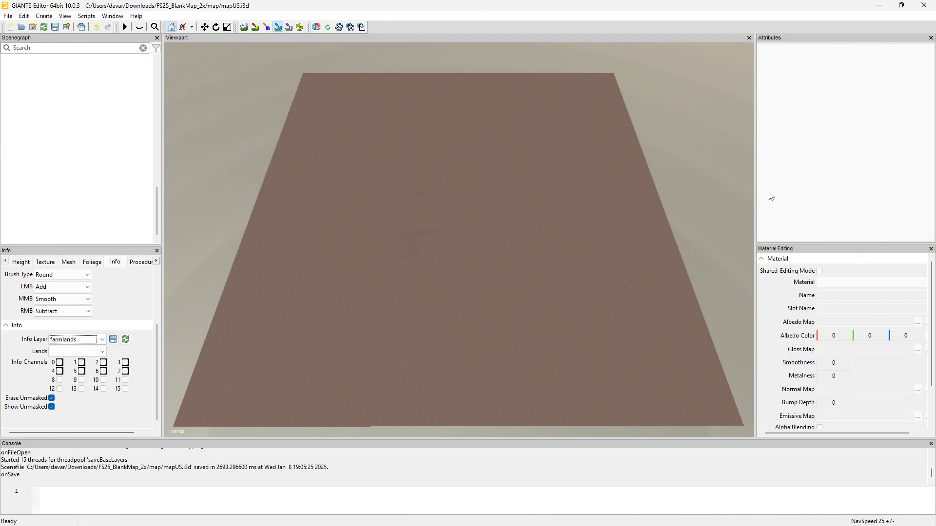
{"action": "mouse_move", "coordinate": [329, 230]}
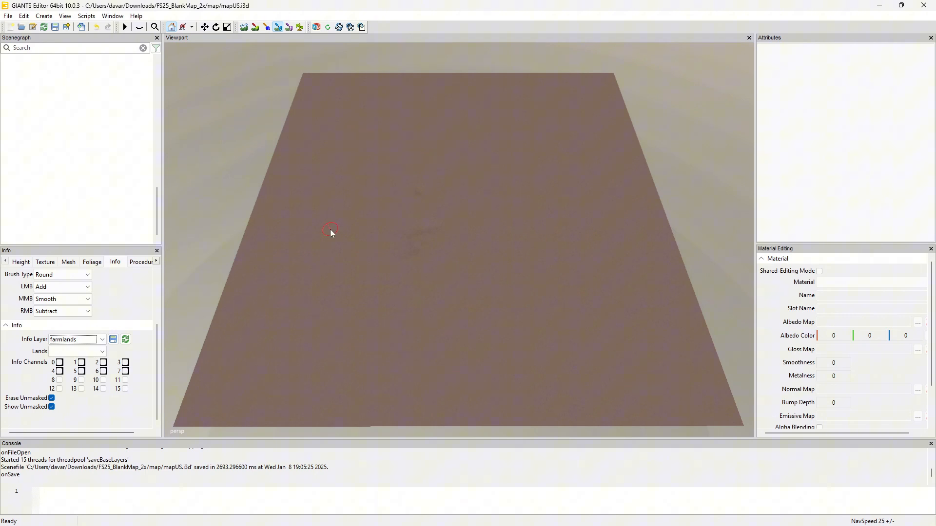
{"action": "left_click", "coordinate": [102, 351]}
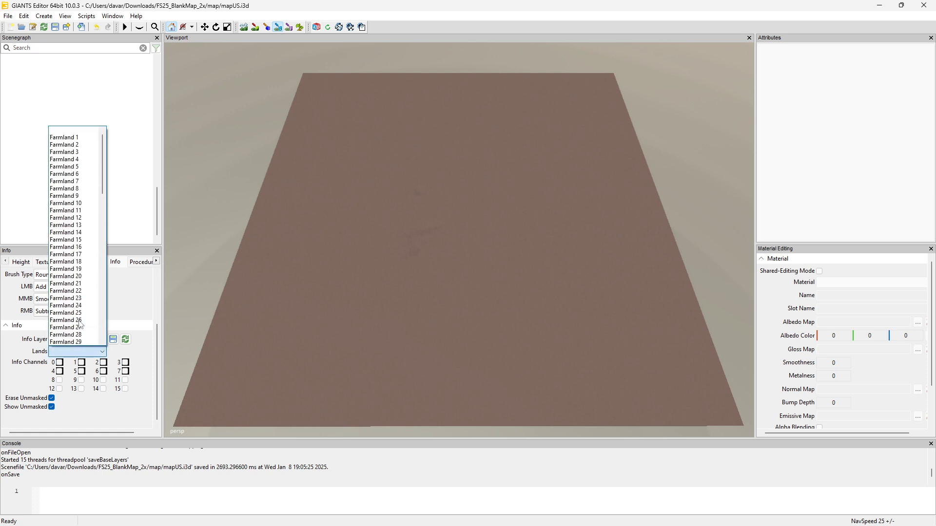
{"action": "left_click", "coordinate": [65, 225]}
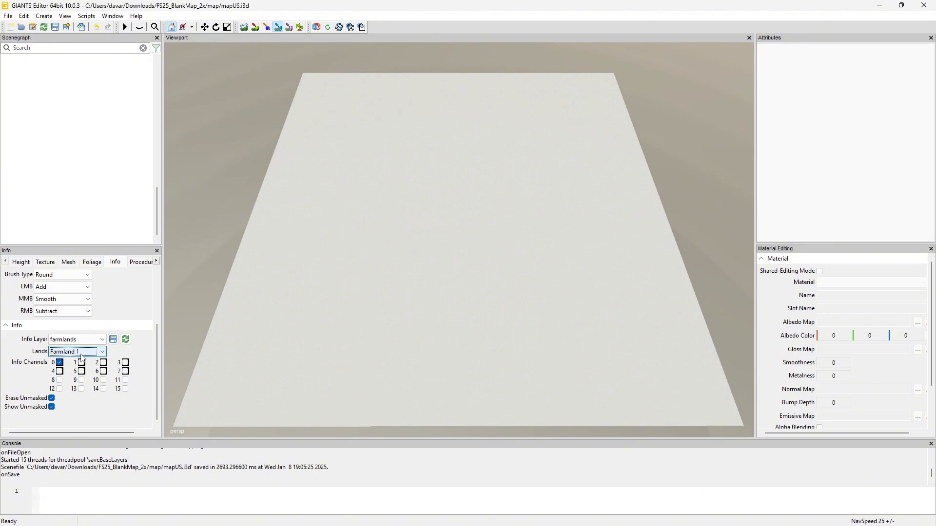
Paint successive farmland numbers onto the terrain centre and a lower strip, reaching Farmland 5
{"action": "left_click", "coordinate": [102, 351]}
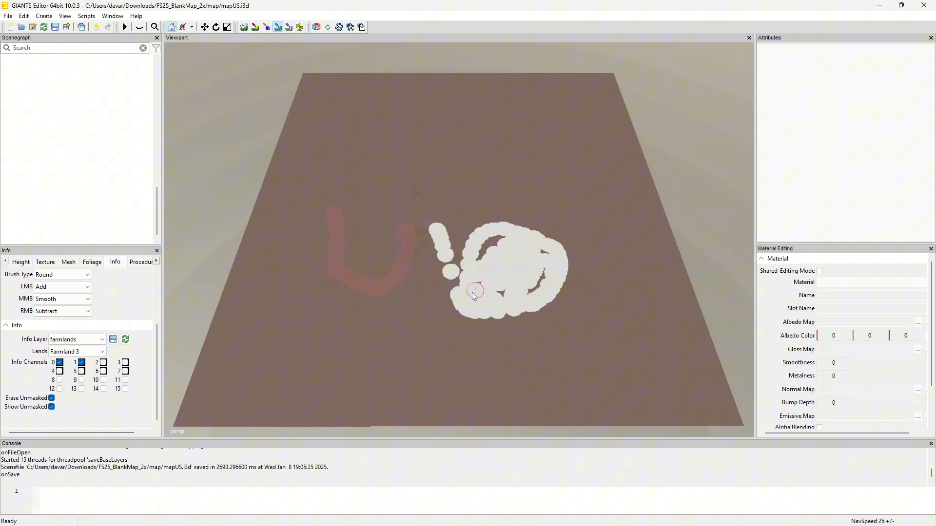
{"action": "left_click_drag", "start_coordinate": [475, 290], "coordinate": [452, 238]}
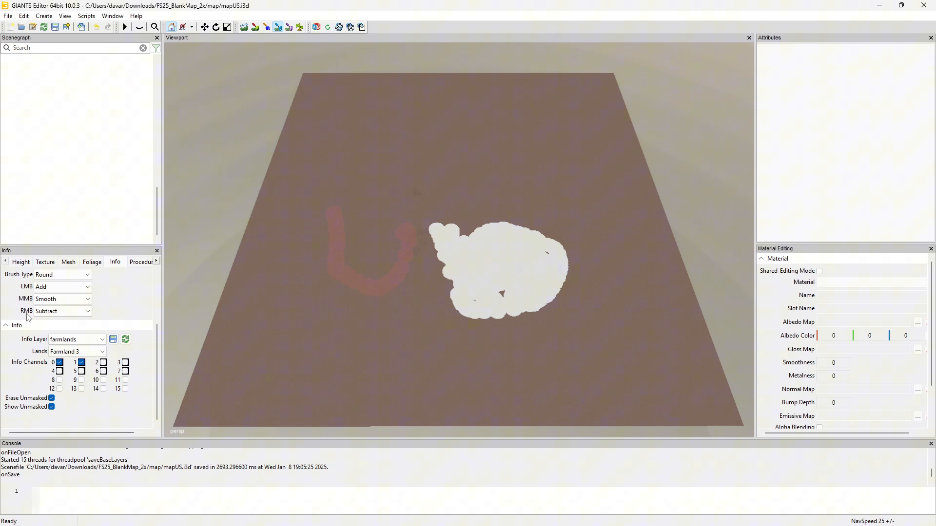
{"action": "left_click", "coordinate": [90, 351]}
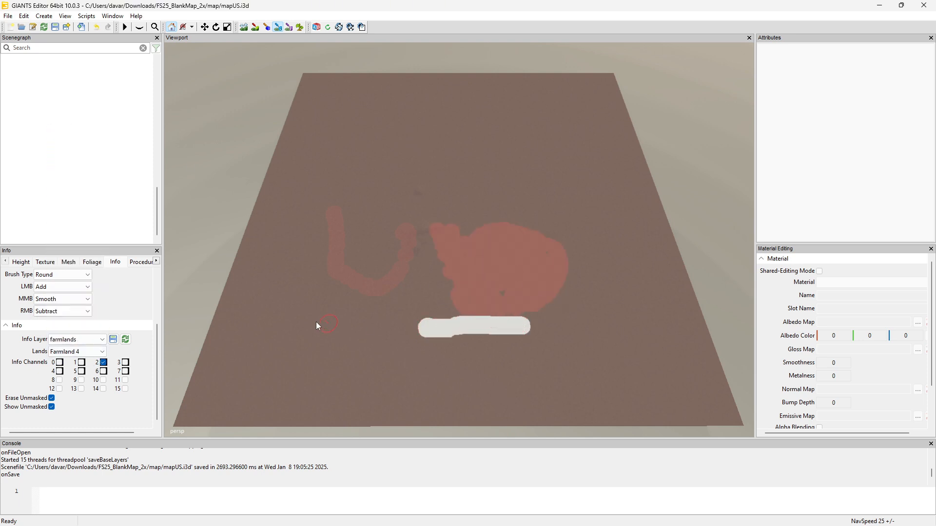
{"action": "left_click", "coordinate": [99, 351]}
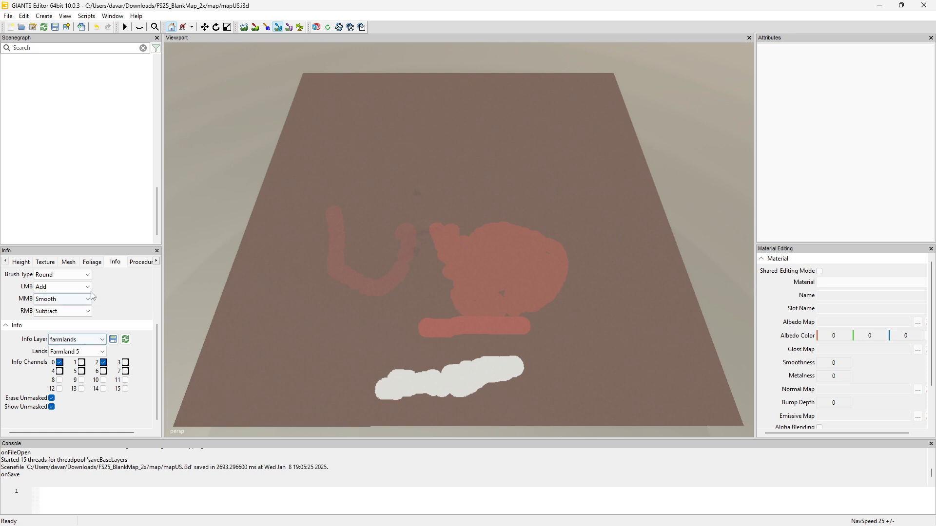
Fill the lower patch and paint a horizontal strip across the map as Farmland 5
{"action": "left_click", "coordinate": [62, 275]}
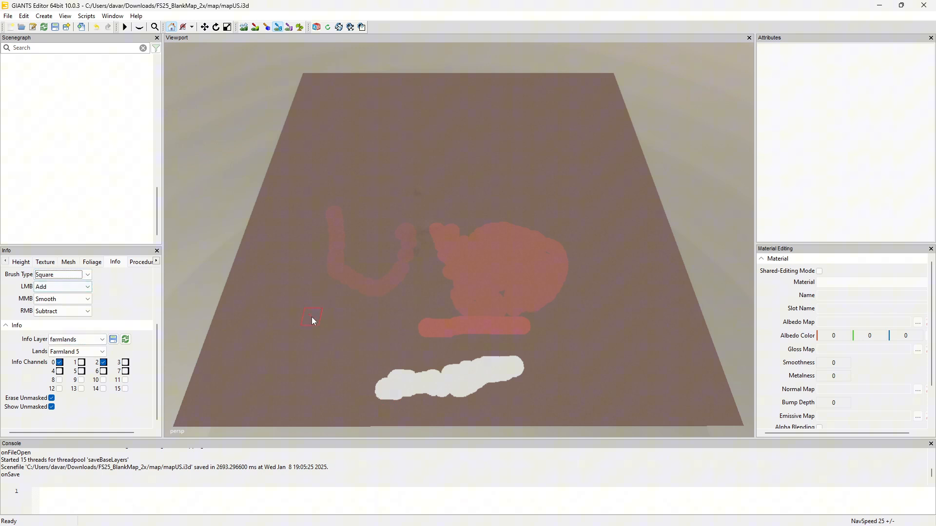
{"action": "left_click_drag", "start_coordinate": [310, 320], "coordinate": [289, 346]}
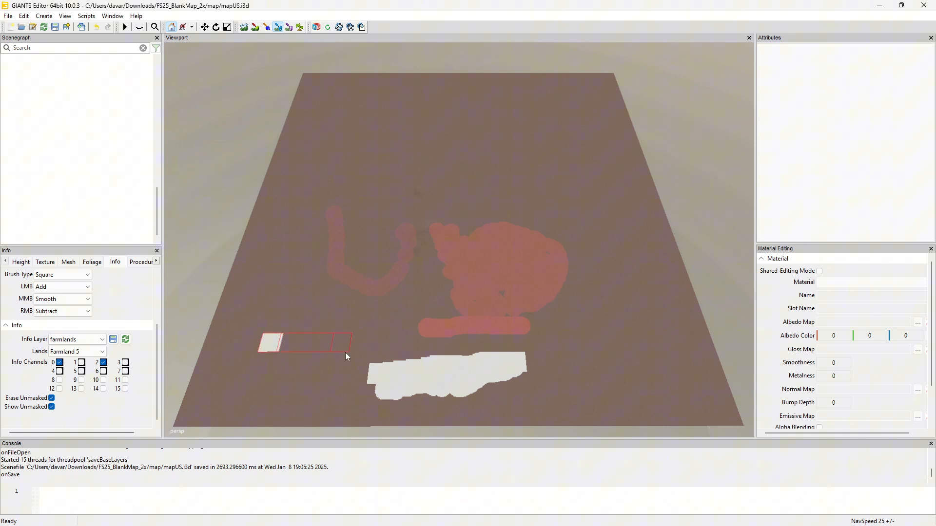
{"action": "left_click_drag", "start_coordinate": [349, 343], "coordinate": [647, 343]}
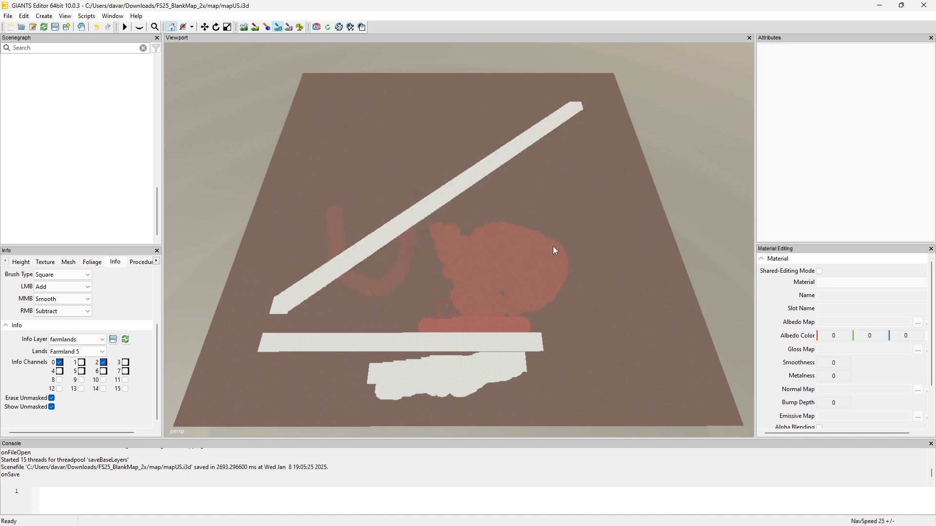
{"action": "mouse_move", "coordinate": [382, 318]}
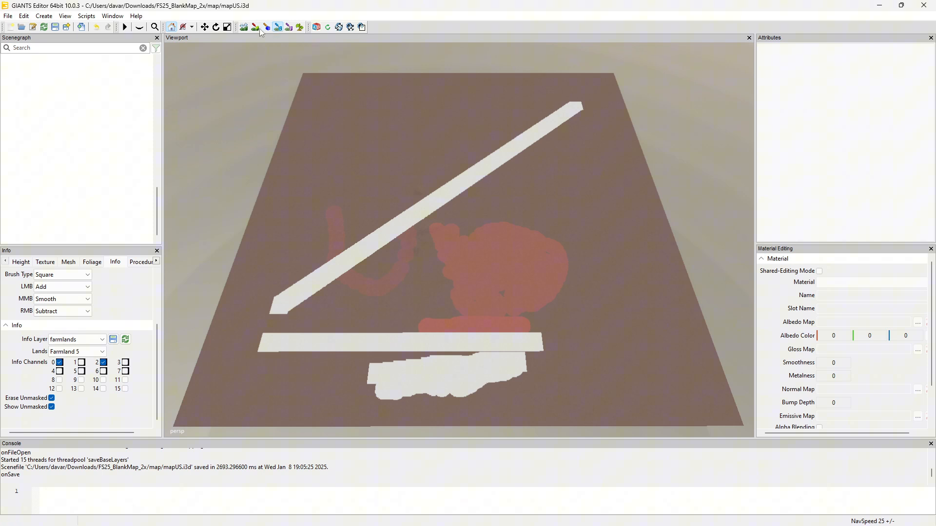
{"action": "mouse_move", "coordinate": [299, 28]}
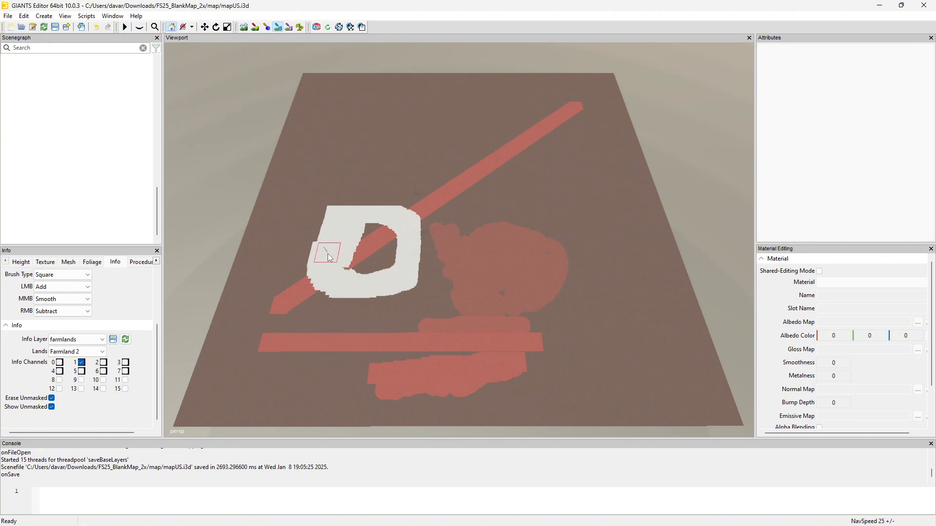
Paint a D-shaped area as Farmland 2, then cover the diagonal band with Farmland 1
{"action": "left_click_drag", "start_coordinate": [328, 251], "coordinate": [382, 239]}
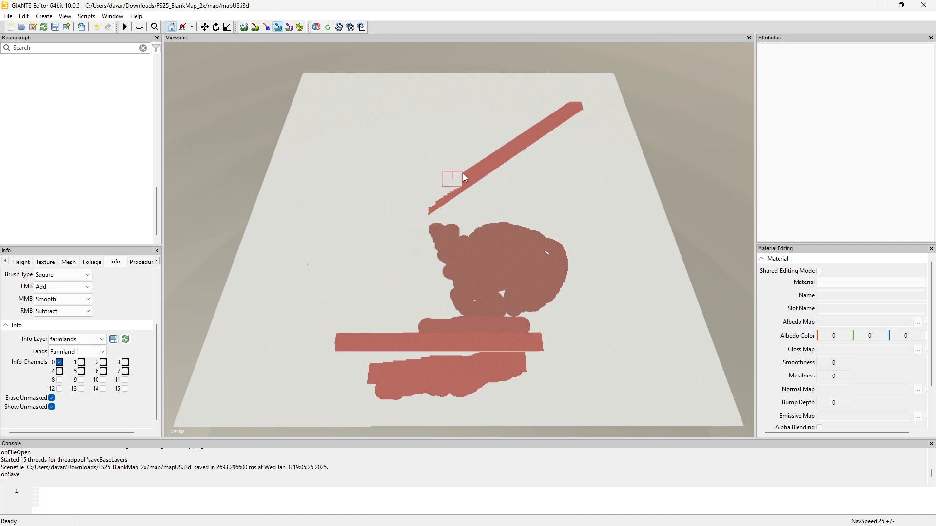
{"action": "left_click_drag", "start_coordinate": [451, 179], "coordinate": [557, 127]}
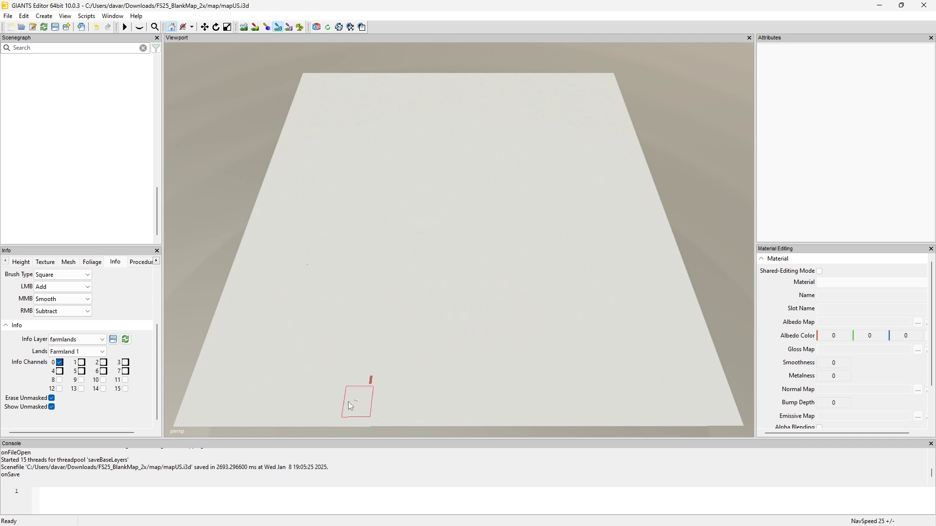
{"action": "left_click", "coordinate": [99, 351]}
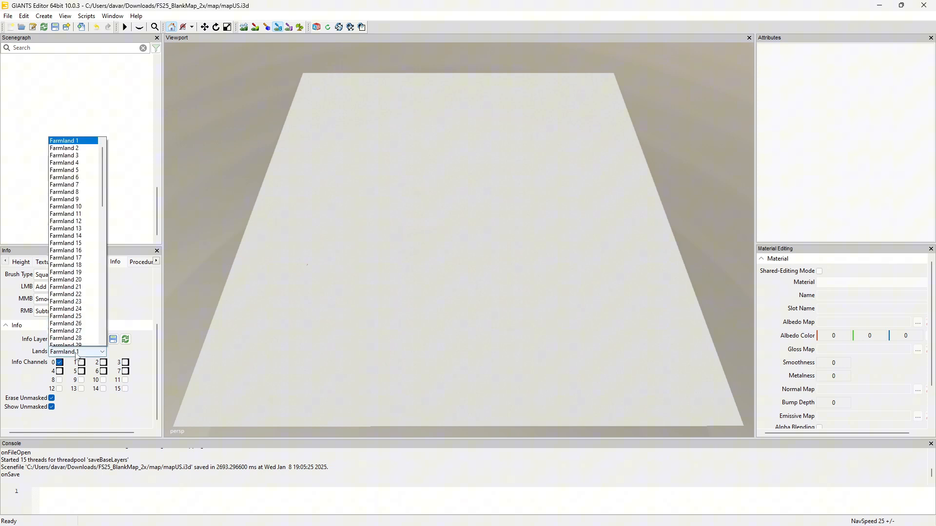
{"action": "left_click", "coordinate": [65, 149]}
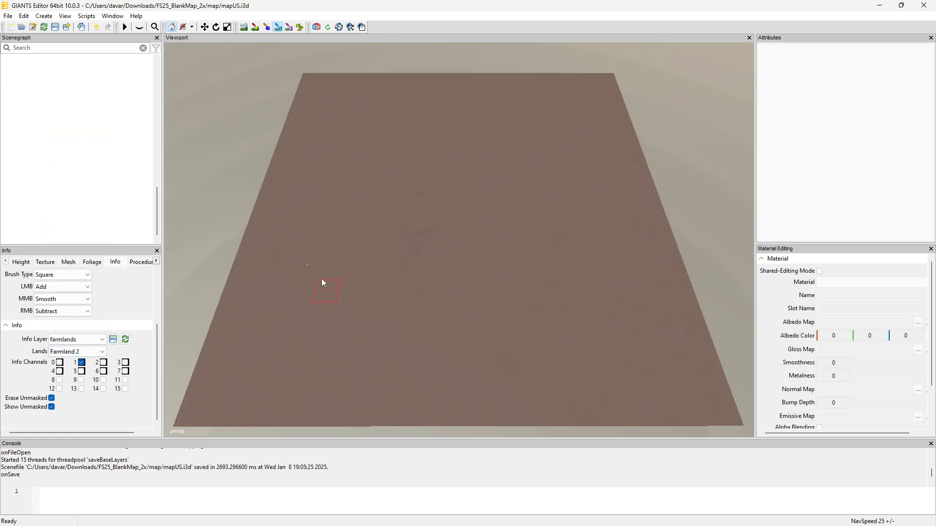
{"action": "mouse_move", "coordinate": [308, 271]}
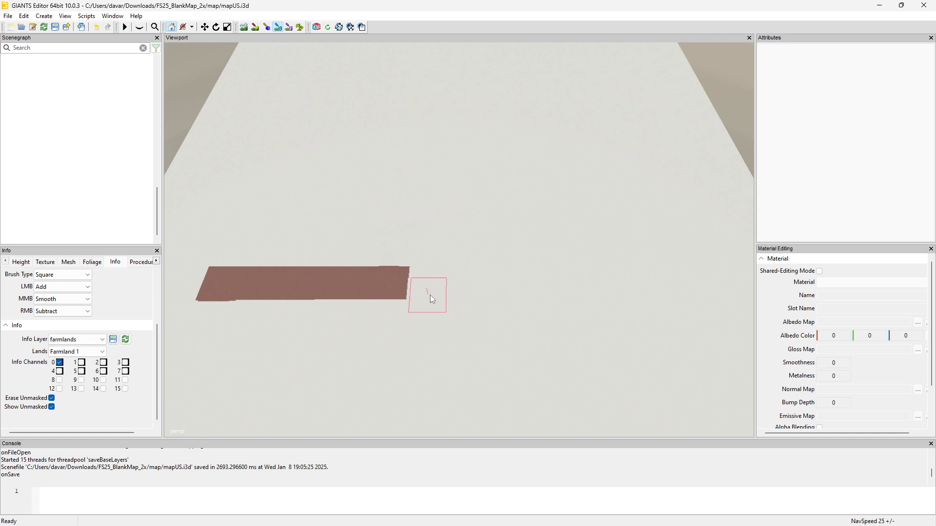
{"action": "mouse_move", "coordinate": [498, 321]}
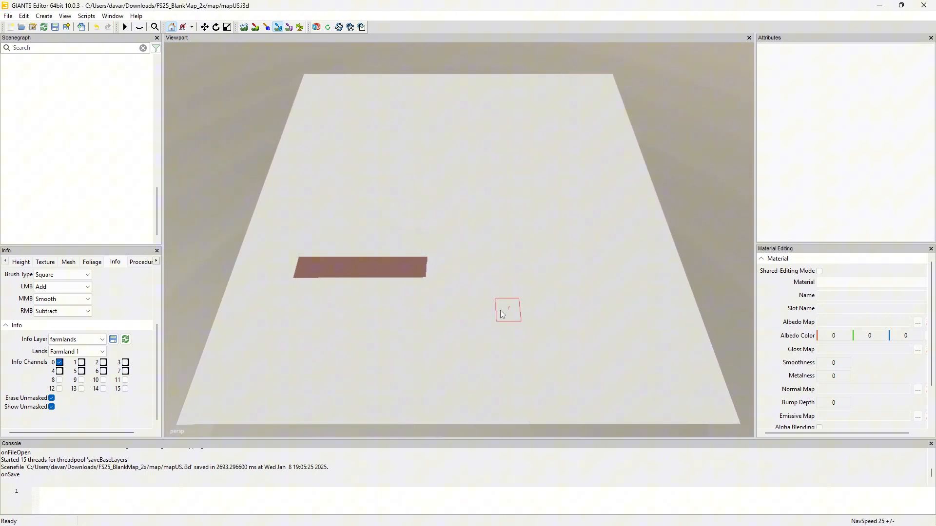
{"action": "left_click_drag", "start_coordinate": [507, 310], "coordinate": [522, 308]}
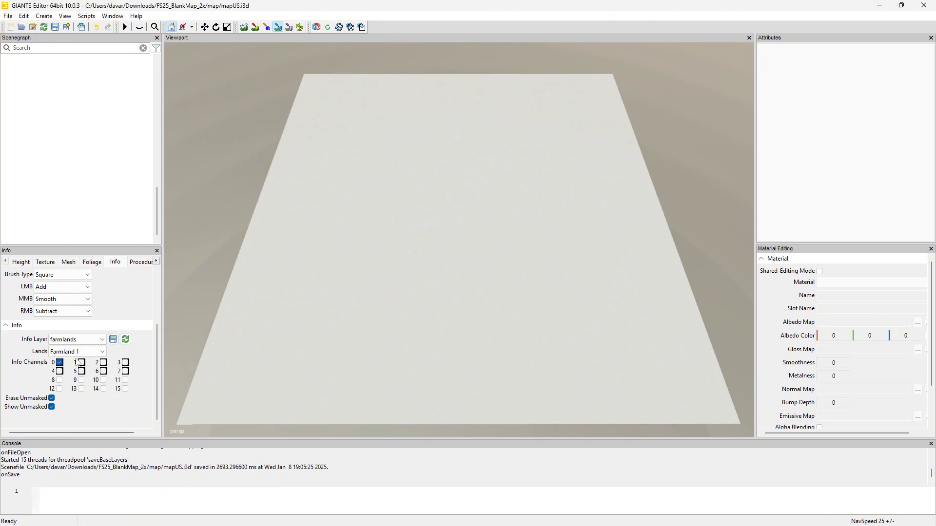
{"action": "left_click", "coordinate": [96, 351]}
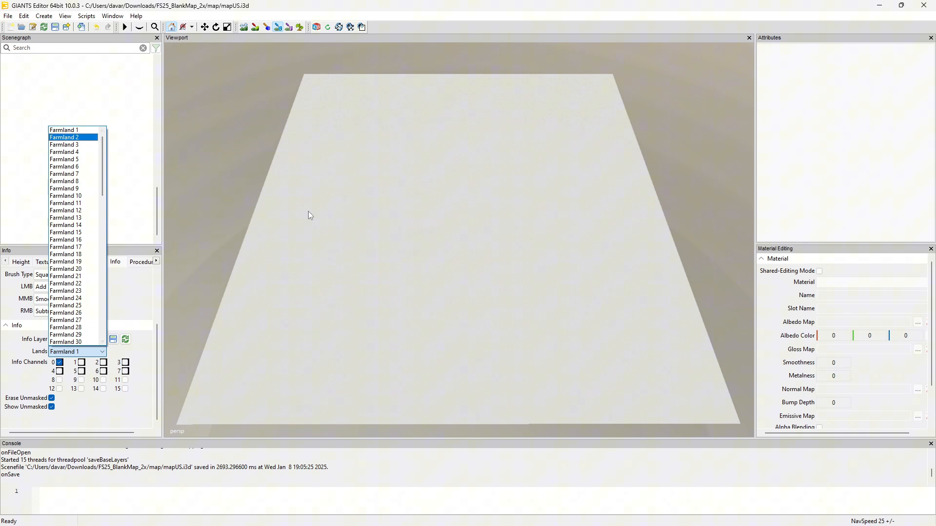
{"action": "left_click", "coordinate": [64, 151]}
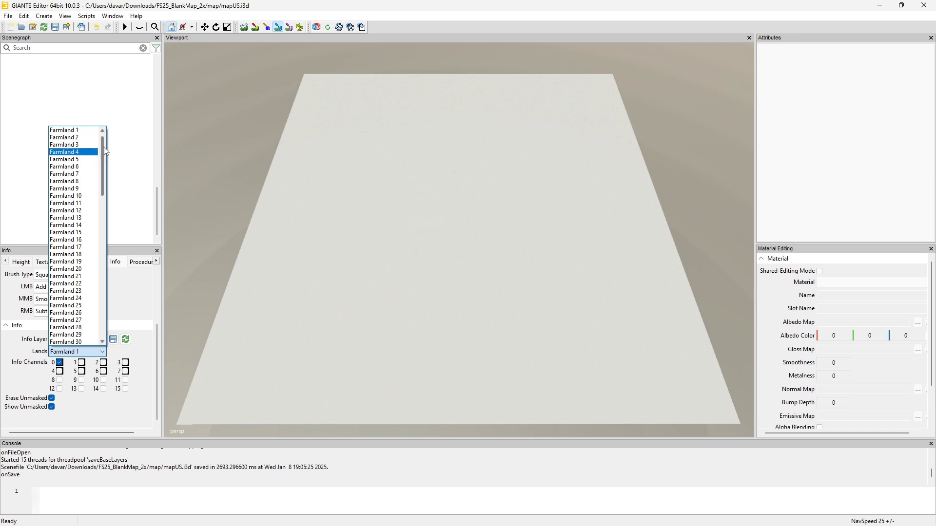
{"action": "scroll", "scroll_direction": "down", "scroll_amount": 3}
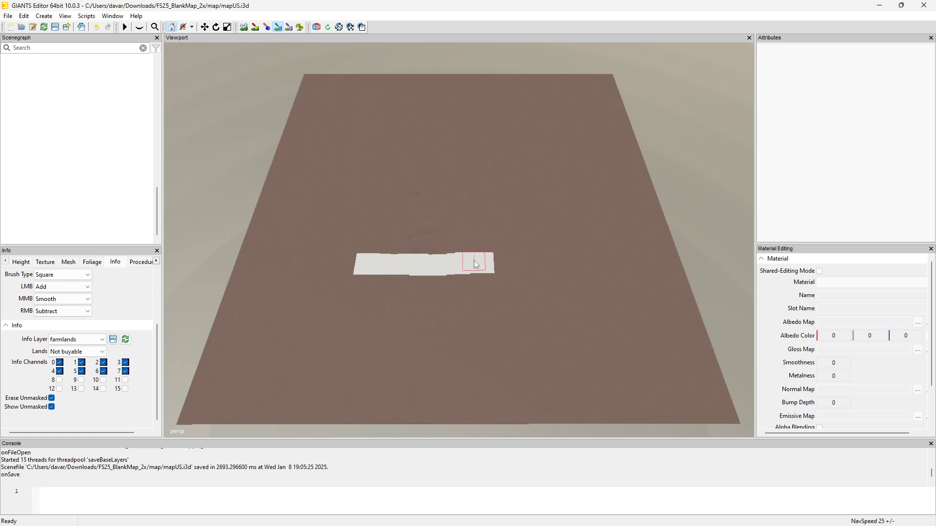
{"action": "left_click", "coordinate": [76, 351]}
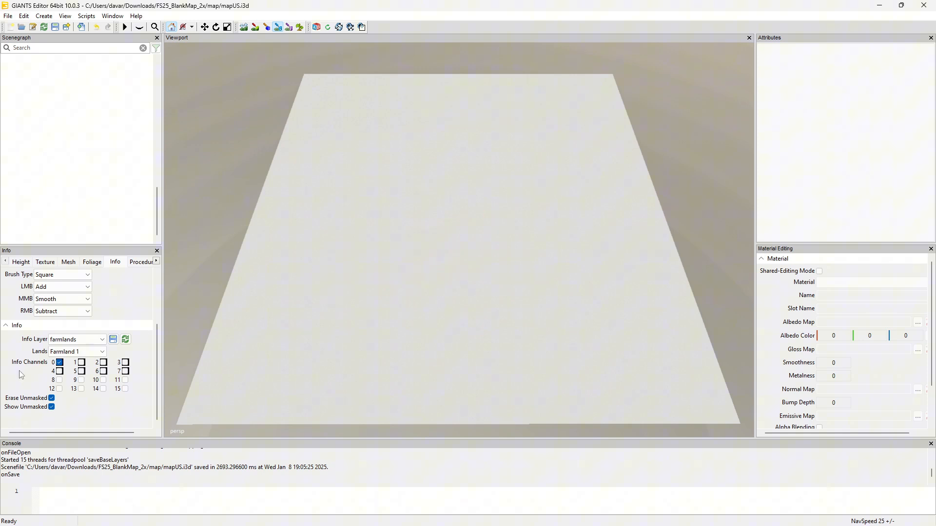
Switch to the indoorMask info layer and set its state to Indoor
{"action": "left_click", "coordinate": [98, 339]}
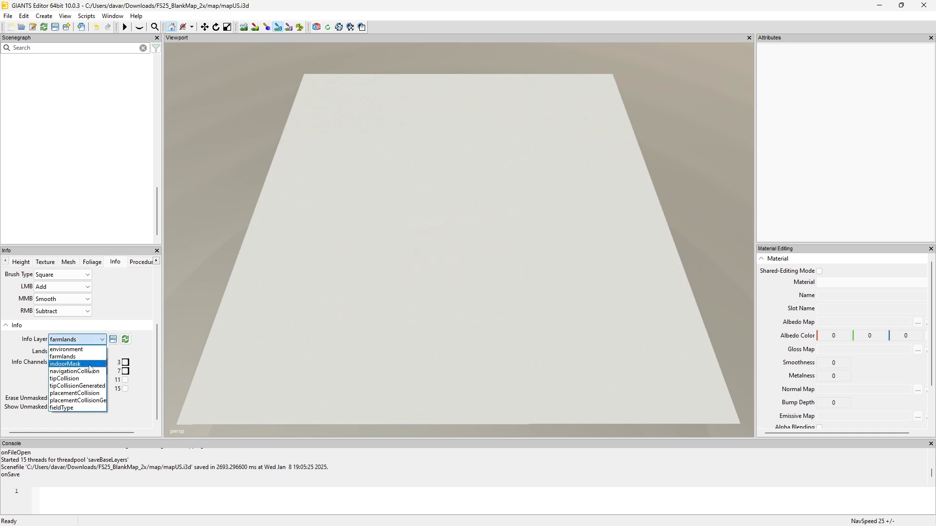
{"action": "left_click", "coordinate": [64, 363]}
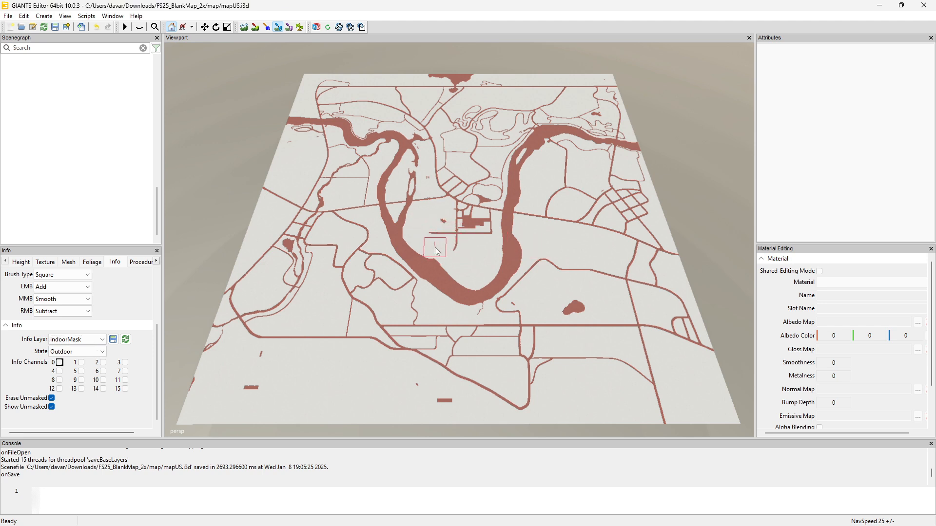
{"action": "left_click", "coordinate": [76, 351]}
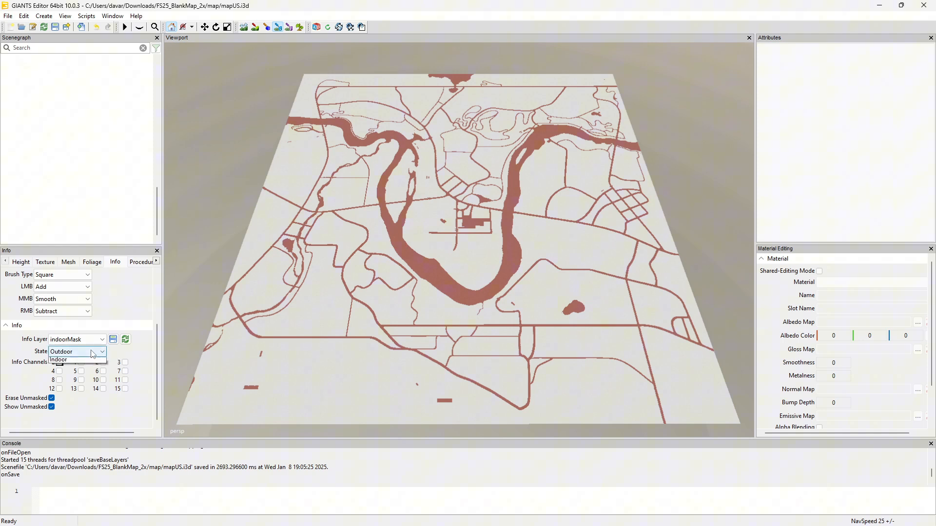
{"action": "left_click", "coordinate": [59, 360]}
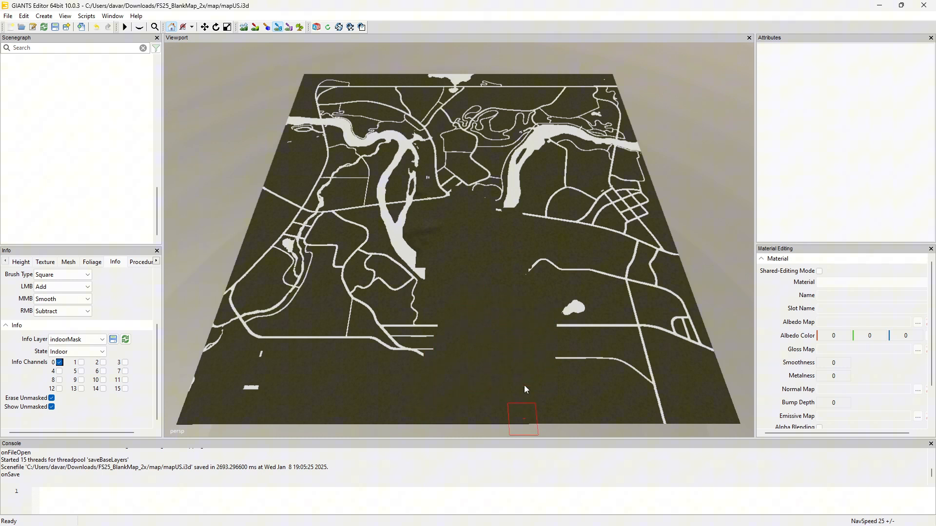
Return the indoorMask state to Outdoor and review the state options again
{"action": "left_click", "coordinate": [97, 351]}
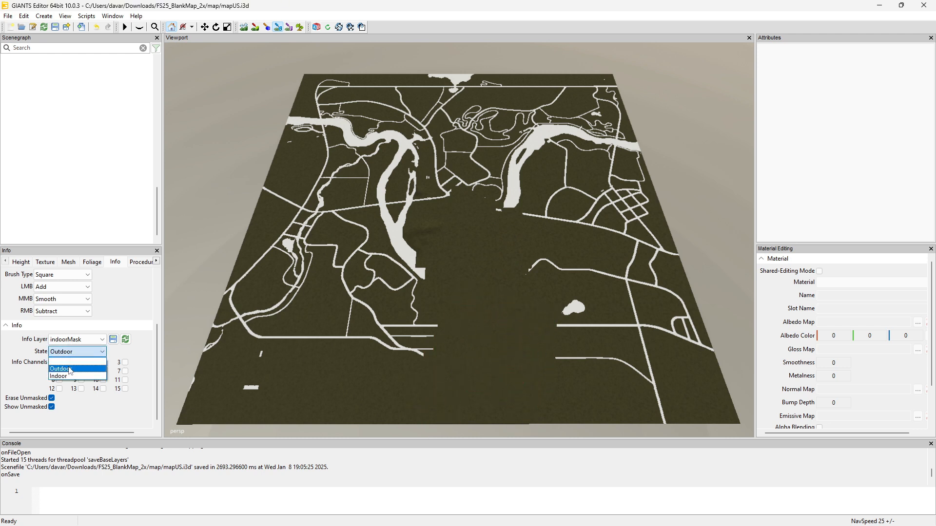
{"action": "left_click", "coordinate": [59, 368]}
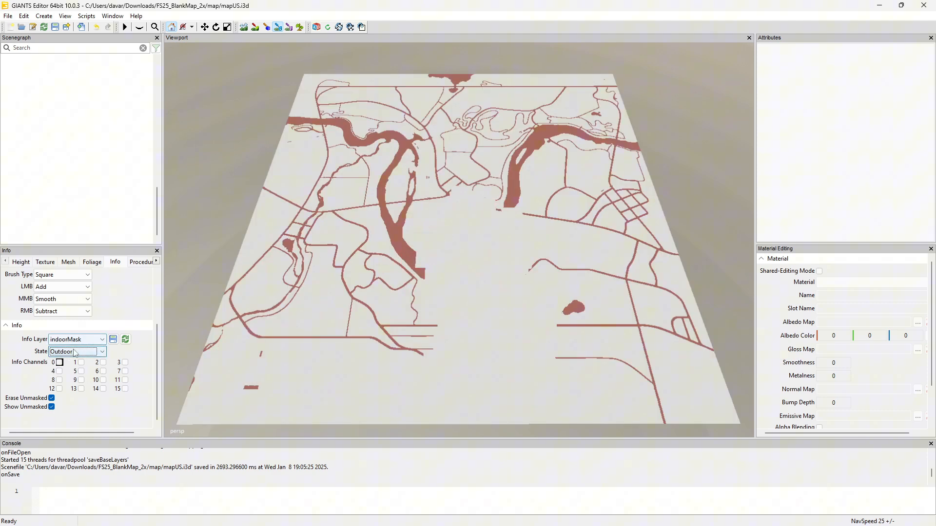
{"action": "left_click", "coordinate": [73, 351]}
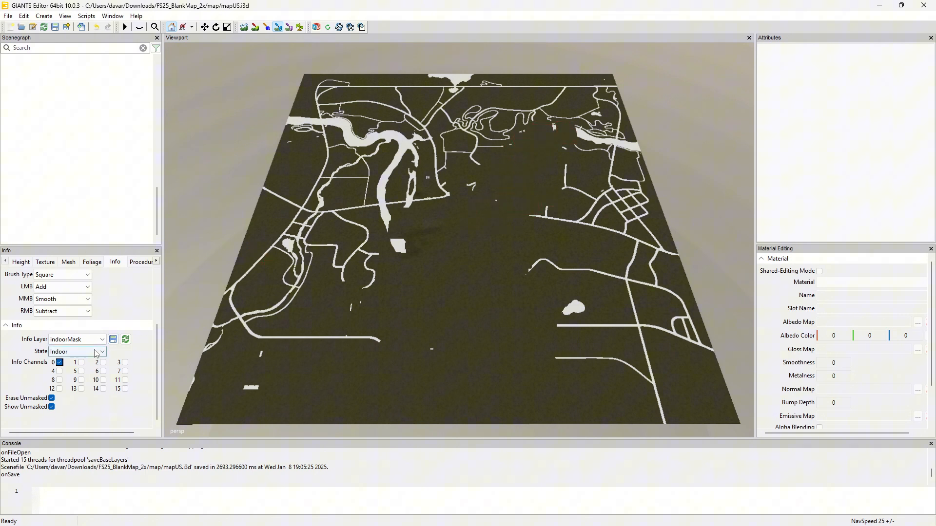
{"action": "left_click", "coordinate": [101, 340]}
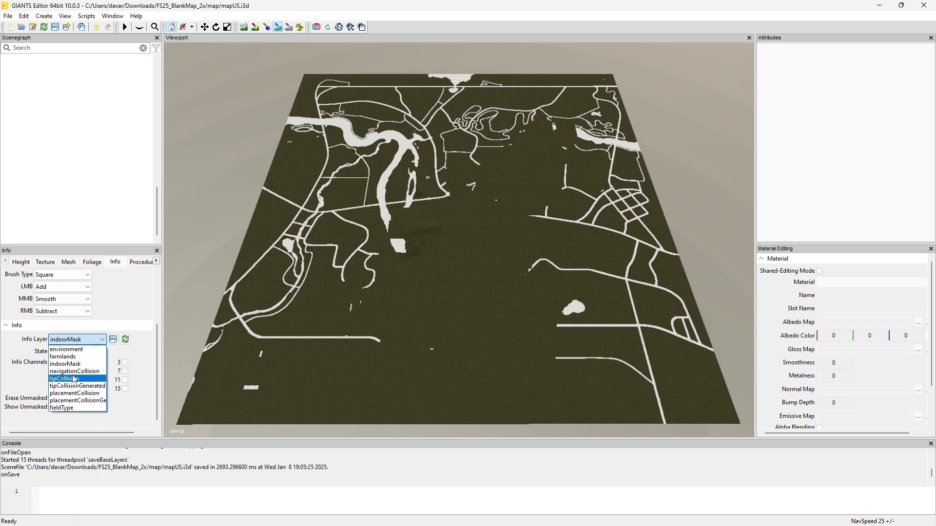
{"action": "left_click", "coordinate": [74, 376]}
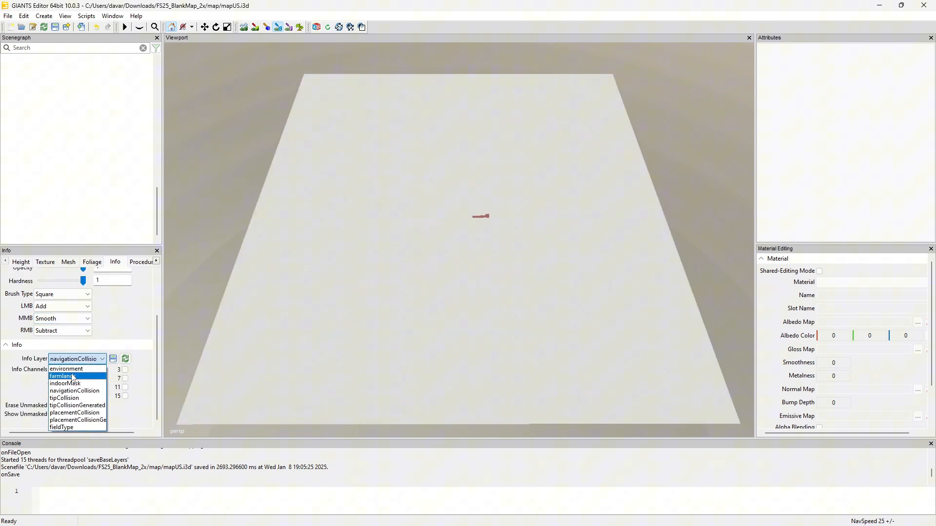
{"action": "left_click", "coordinate": [62, 383]}
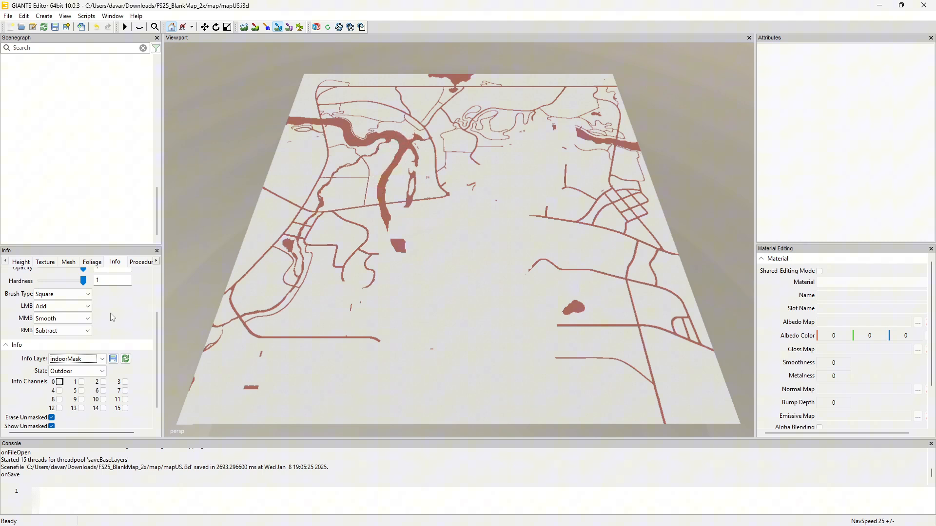
{"action": "left_click", "coordinate": [76, 371]}
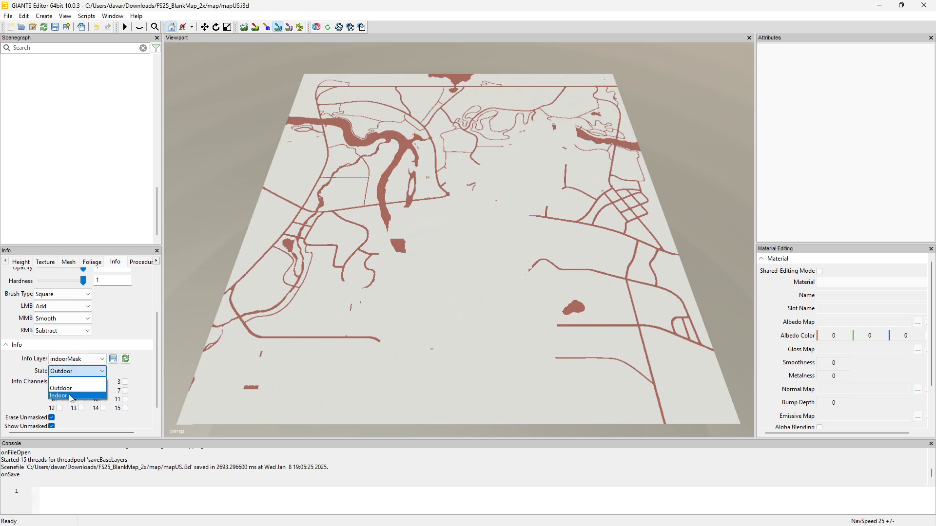
{"action": "left_click", "coordinate": [59, 396]}
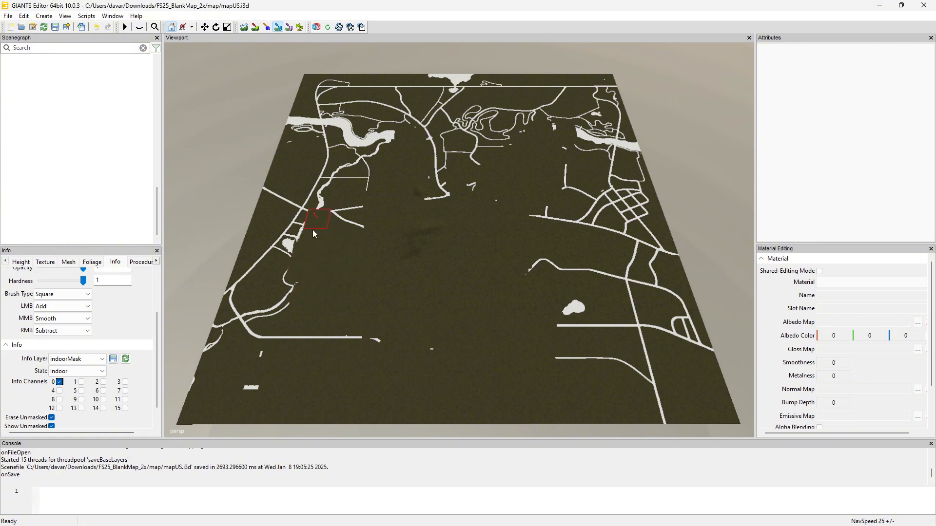
{"action": "mouse_move", "coordinate": [444, 174]}
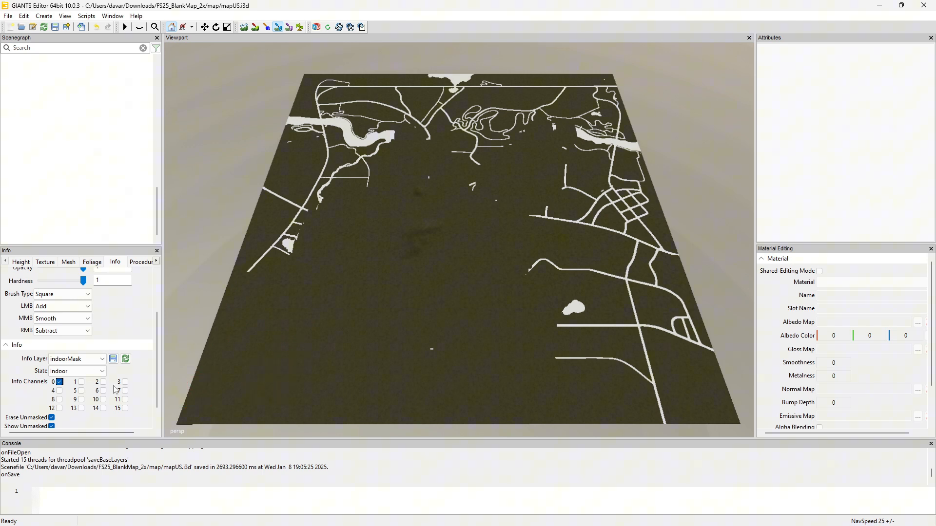
Show the navigationCollision layer, then the tipCollision layer over the terrain
{"action": "left_click", "coordinate": [100, 358]}
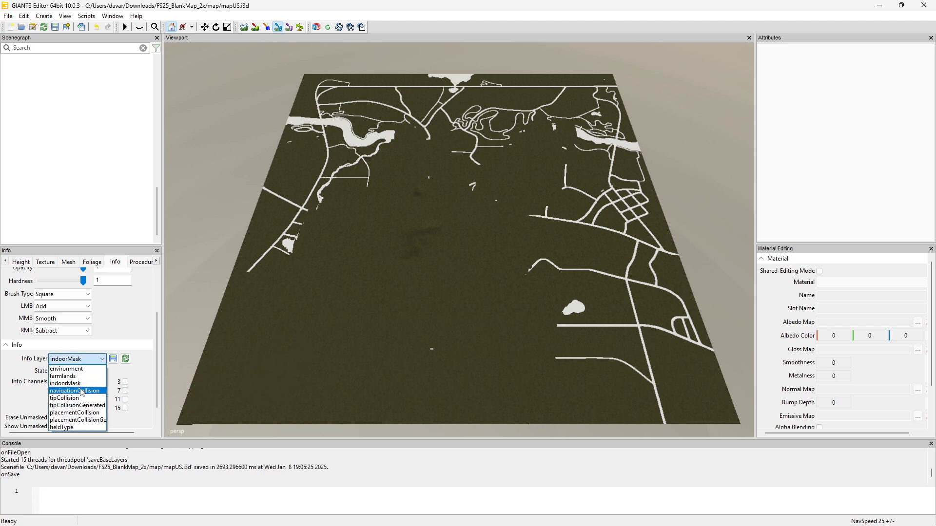
{"action": "left_click", "coordinate": [74, 391]}
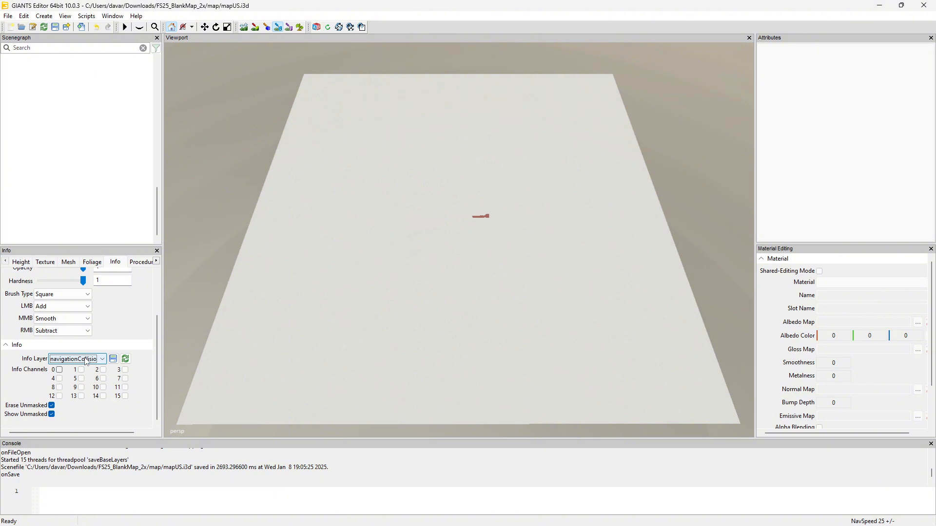
{"action": "left_click", "coordinate": [101, 358]}
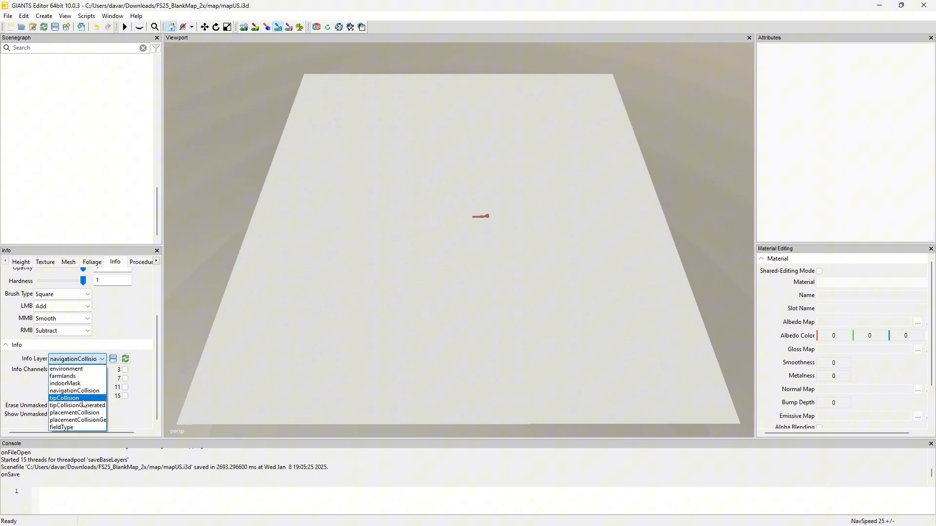
{"action": "left_click", "coordinate": [64, 398]}
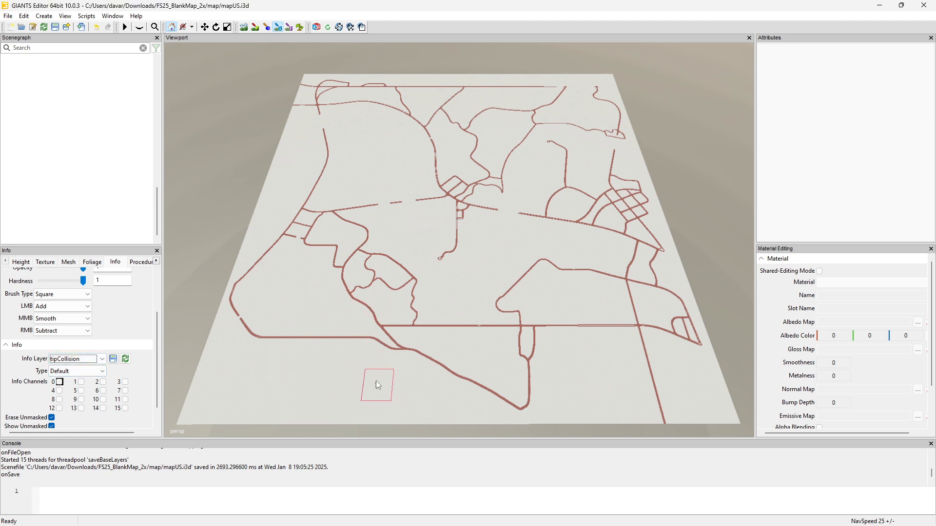
Display the tipCollisionGenerated overlay marking roads, buildings and woods
{"action": "left_click", "coordinate": [102, 359]}
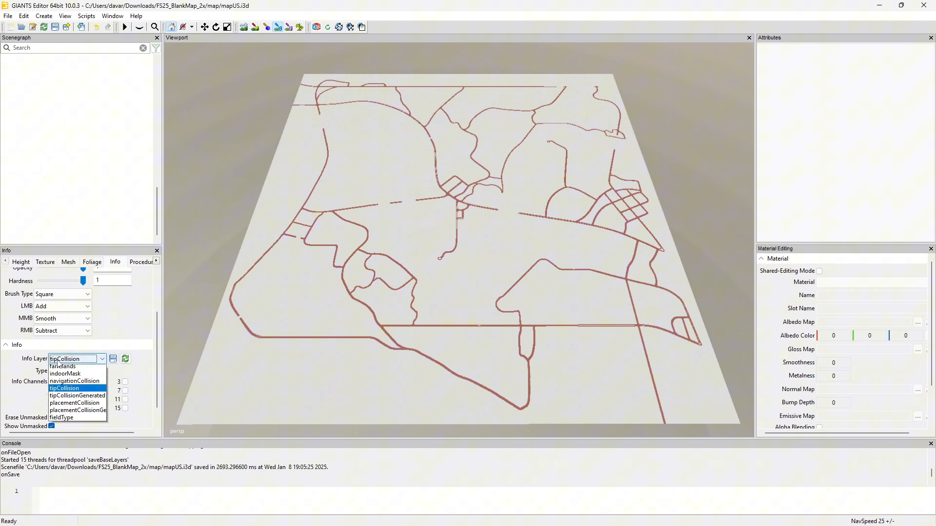
{"action": "left_click", "coordinate": [77, 396]}
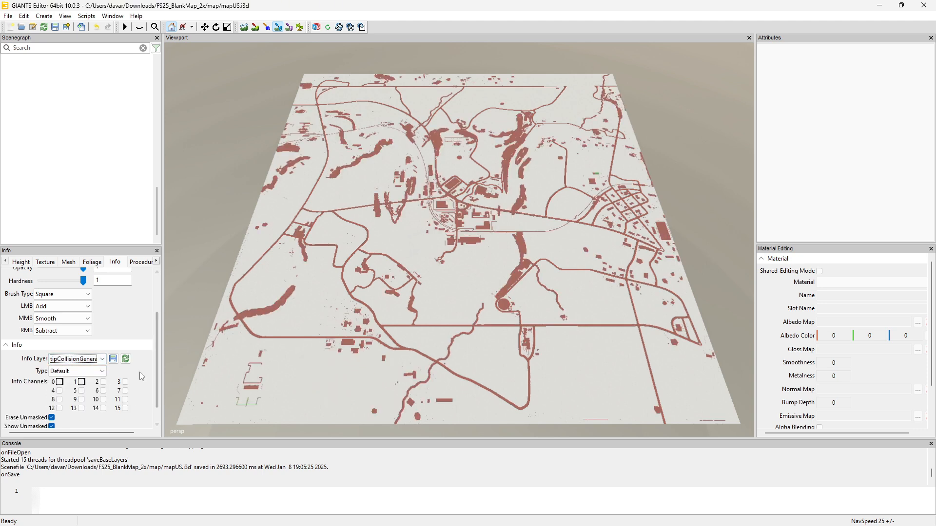
{"action": "left_click", "coordinate": [102, 359]}
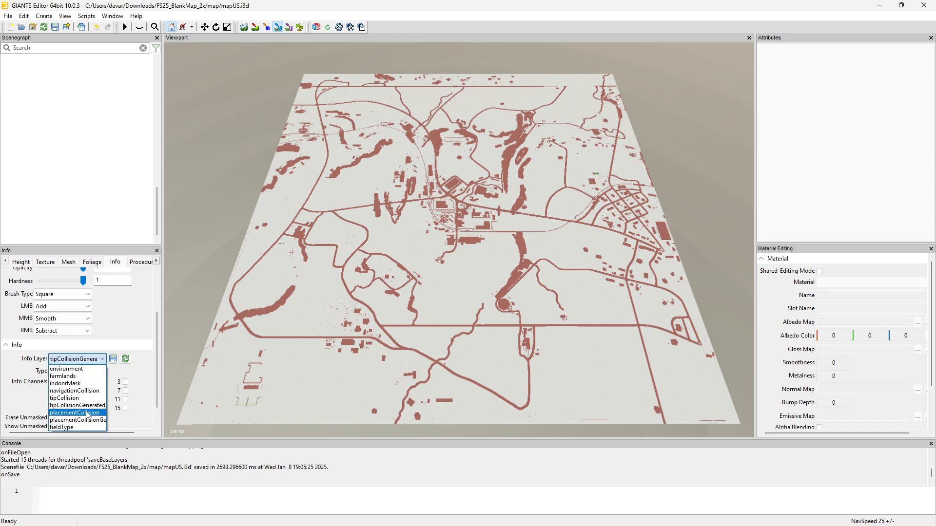
Show the placementCollision layer and check its Type options
{"action": "left_click", "coordinate": [75, 413]}
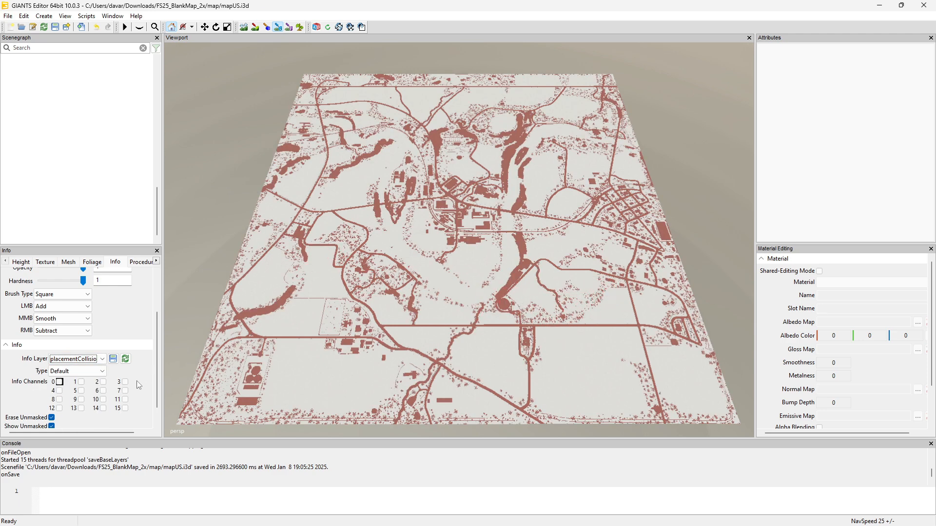
{"action": "left_click", "coordinate": [76, 370]}
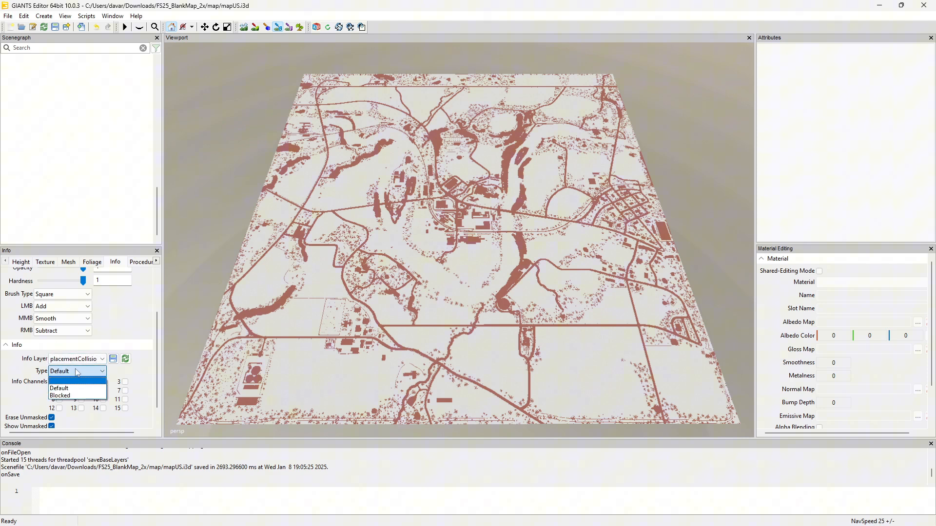
{"action": "left_click", "coordinate": [100, 358]}
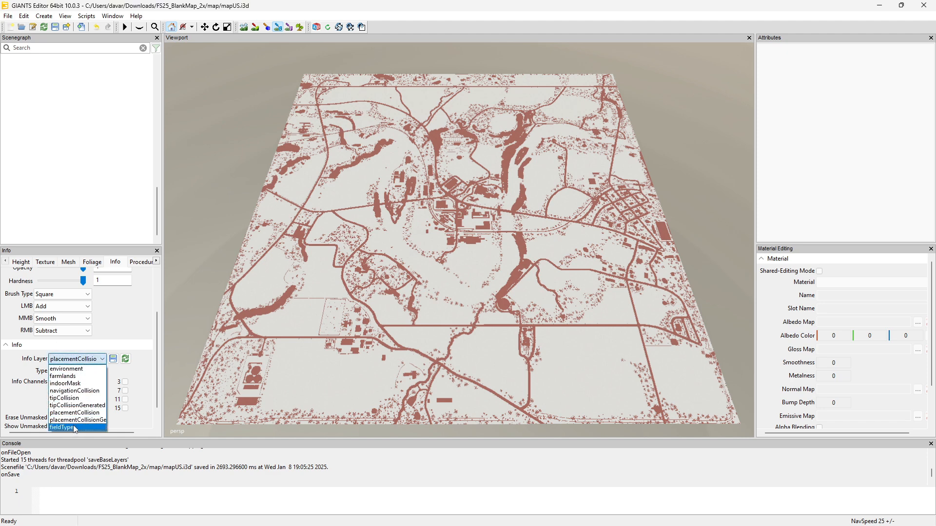
Select the fieldType info layer and set its Type to Rice
{"action": "left_click", "coordinate": [63, 427]}
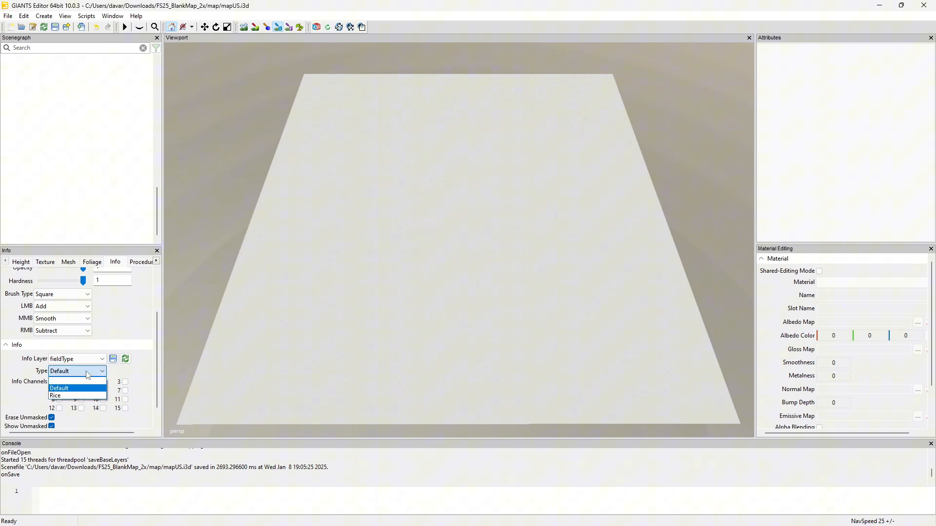
{"action": "mouse_move", "coordinate": [73, 399]}
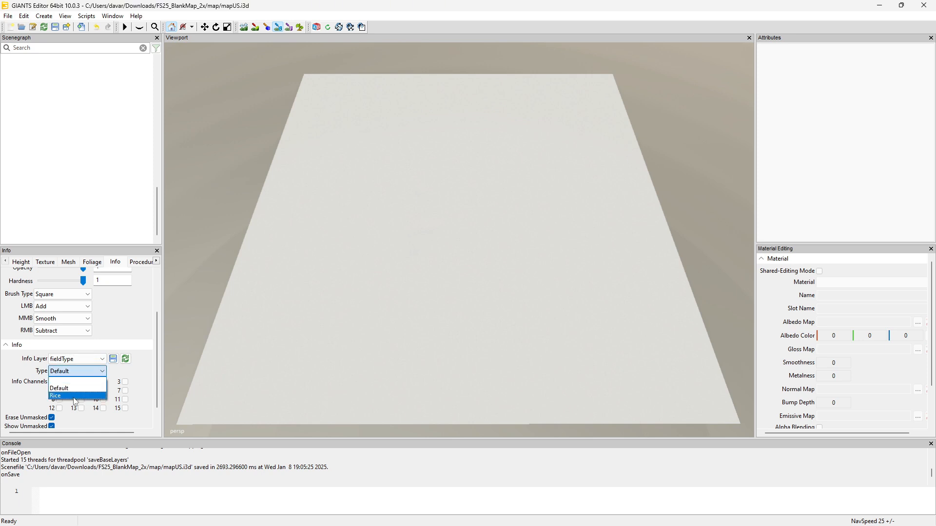
{"action": "left_click", "coordinate": [56, 396]}
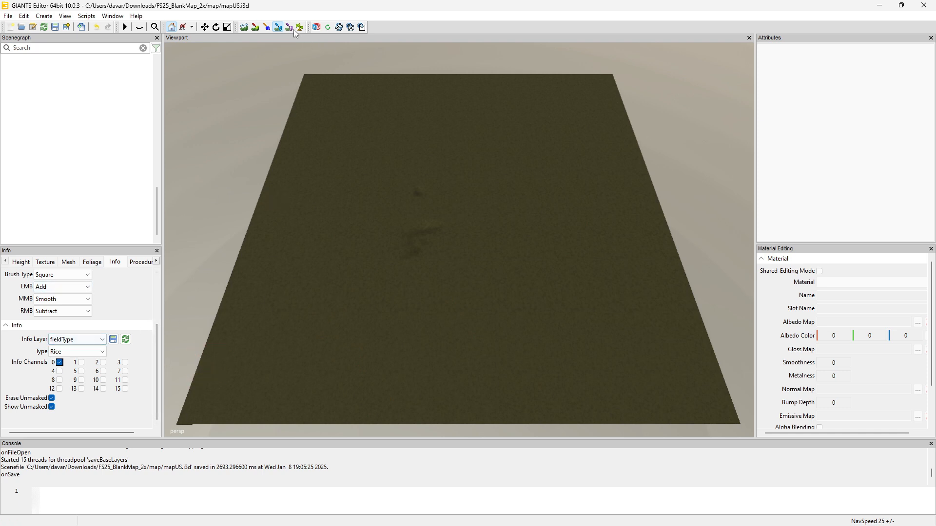
{"action": "mouse_move", "coordinate": [278, 25]}
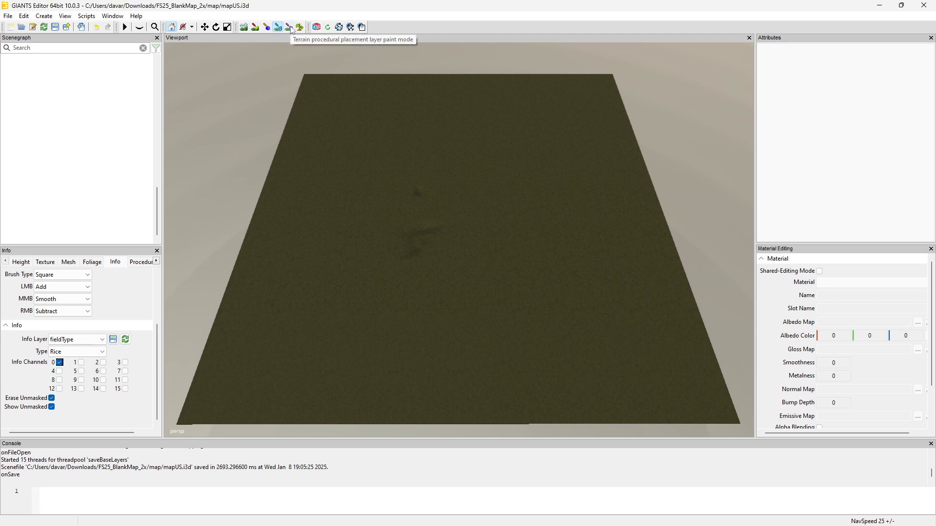
{"action": "mouse_move", "coordinate": [239, 286]}
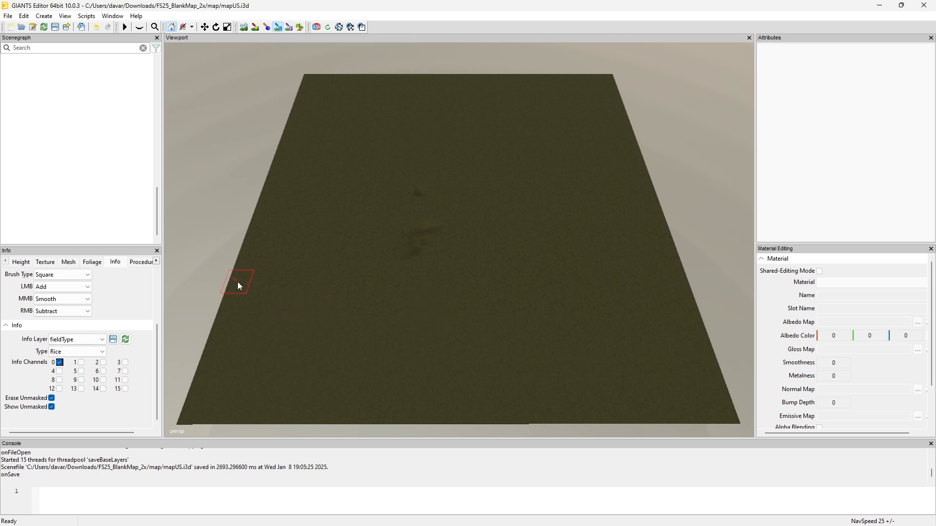
{"action": "left_click", "coordinate": [100, 351]}
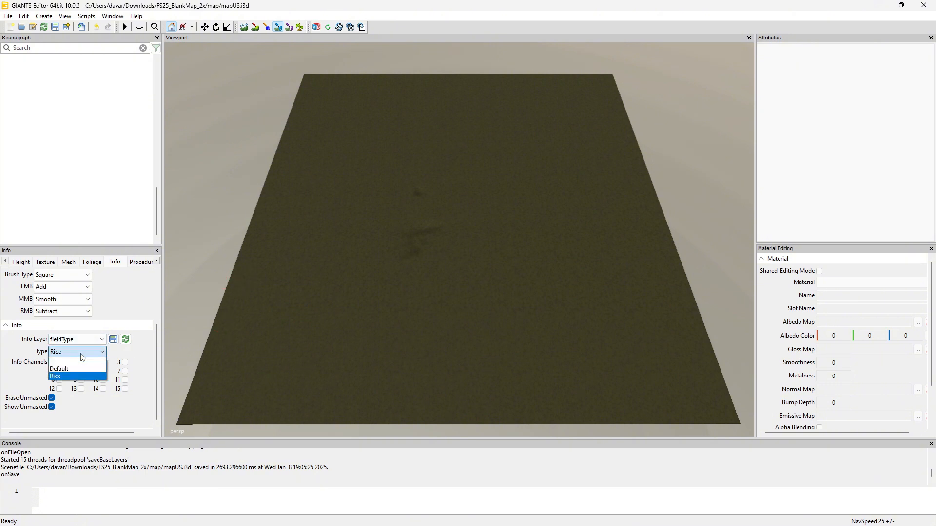
{"action": "left_click", "coordinate": [102, 339]}
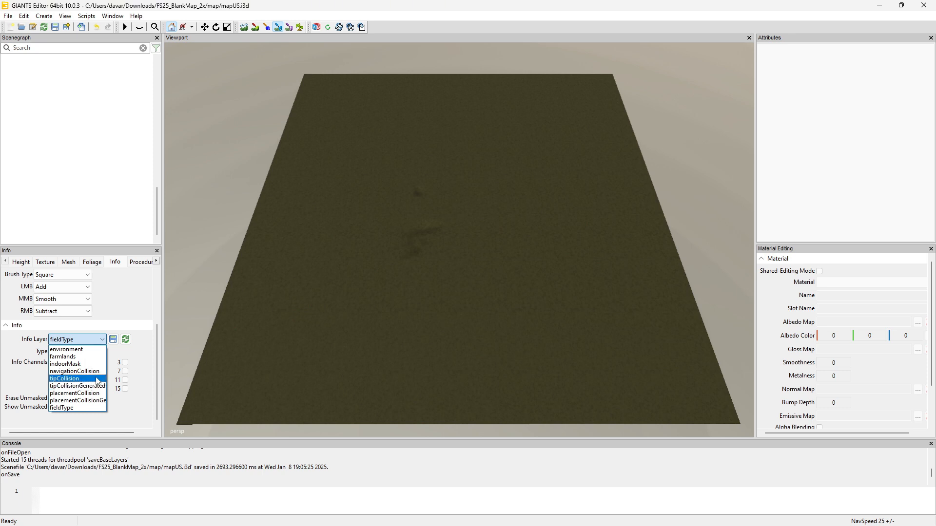
{"action": "mouse_move", "coordinate": [64, 363]}
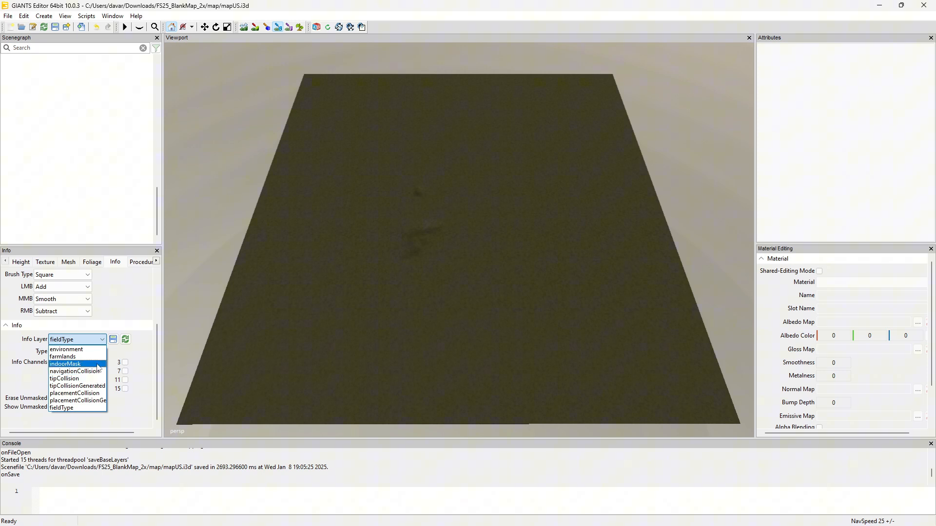
{"action": "mouse_move", "coordinate": [64, 357]}
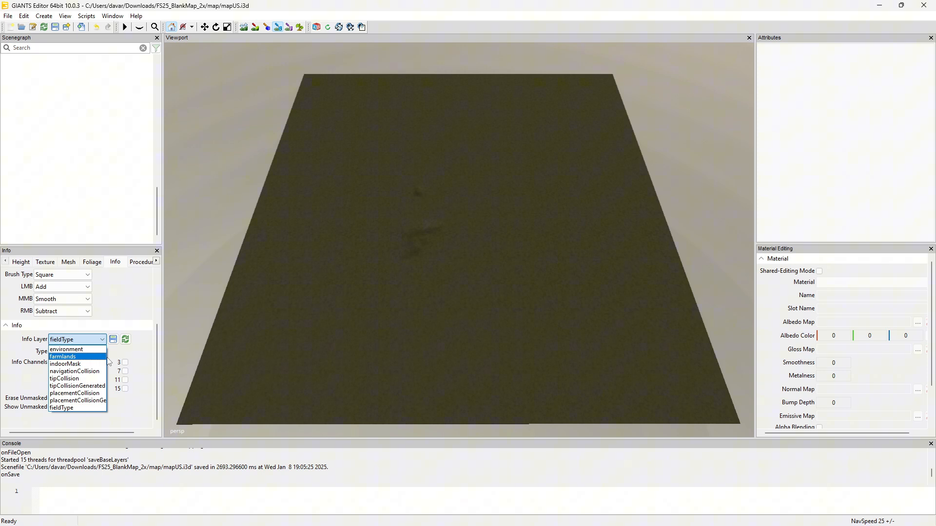
{"action": "mouse_move", "coordinate": [64, 364]}
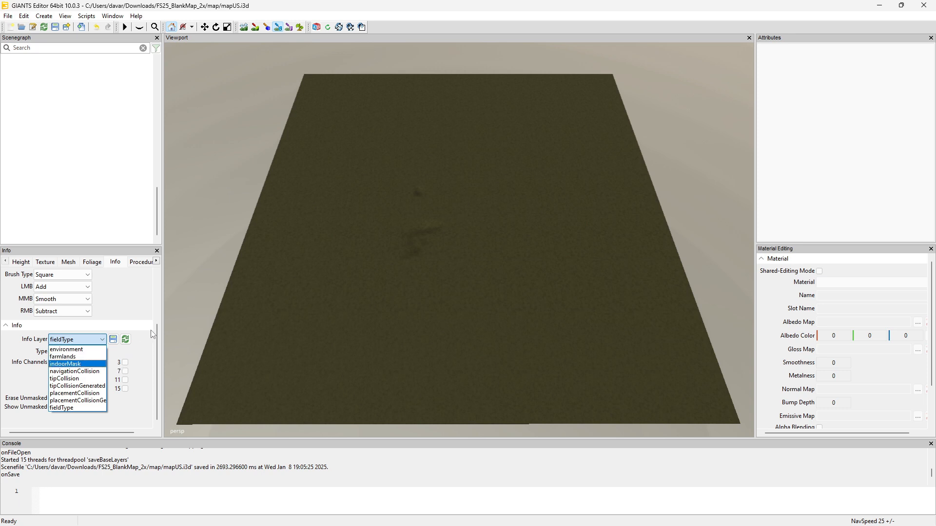
{"action": "mouse_move", "coordinate": [122, 306]}
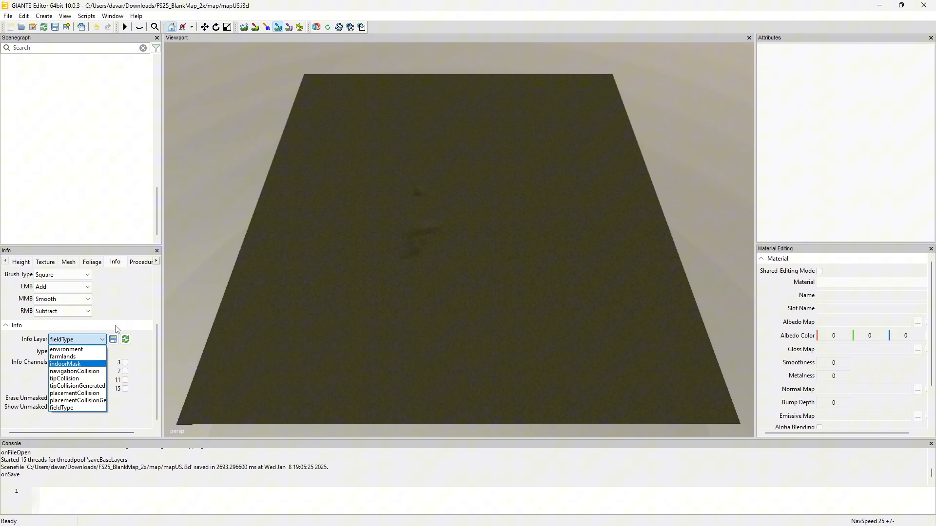
{"action": "left_click", "coordinate": [60, 407]}
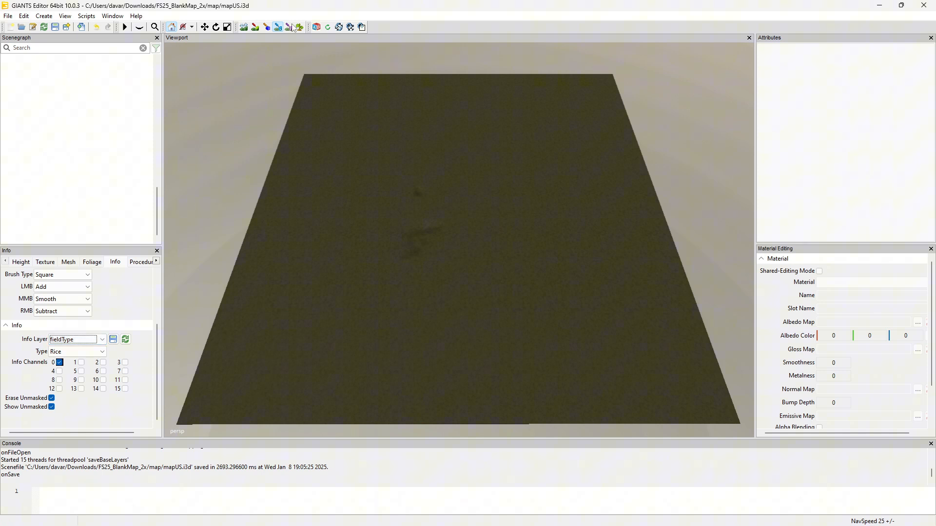
{"action": "mouse_move", "coordinate": [288, 27]}
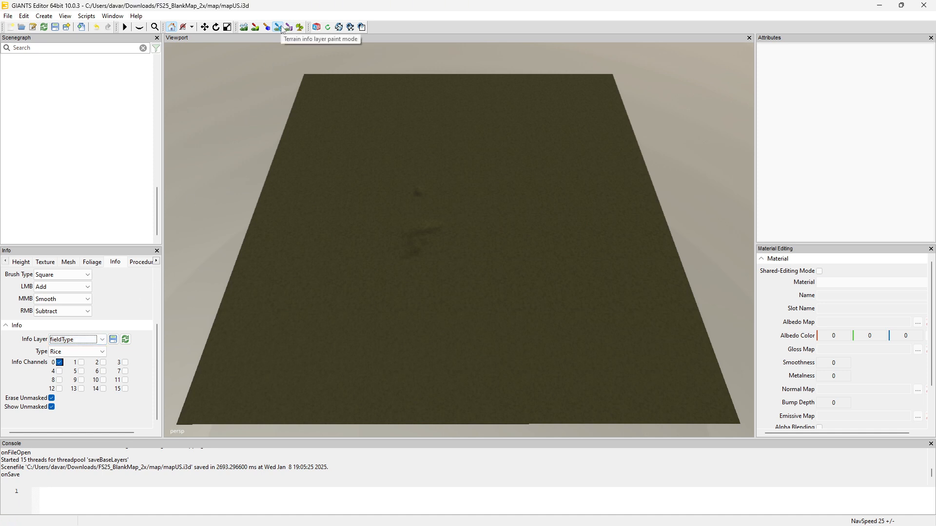